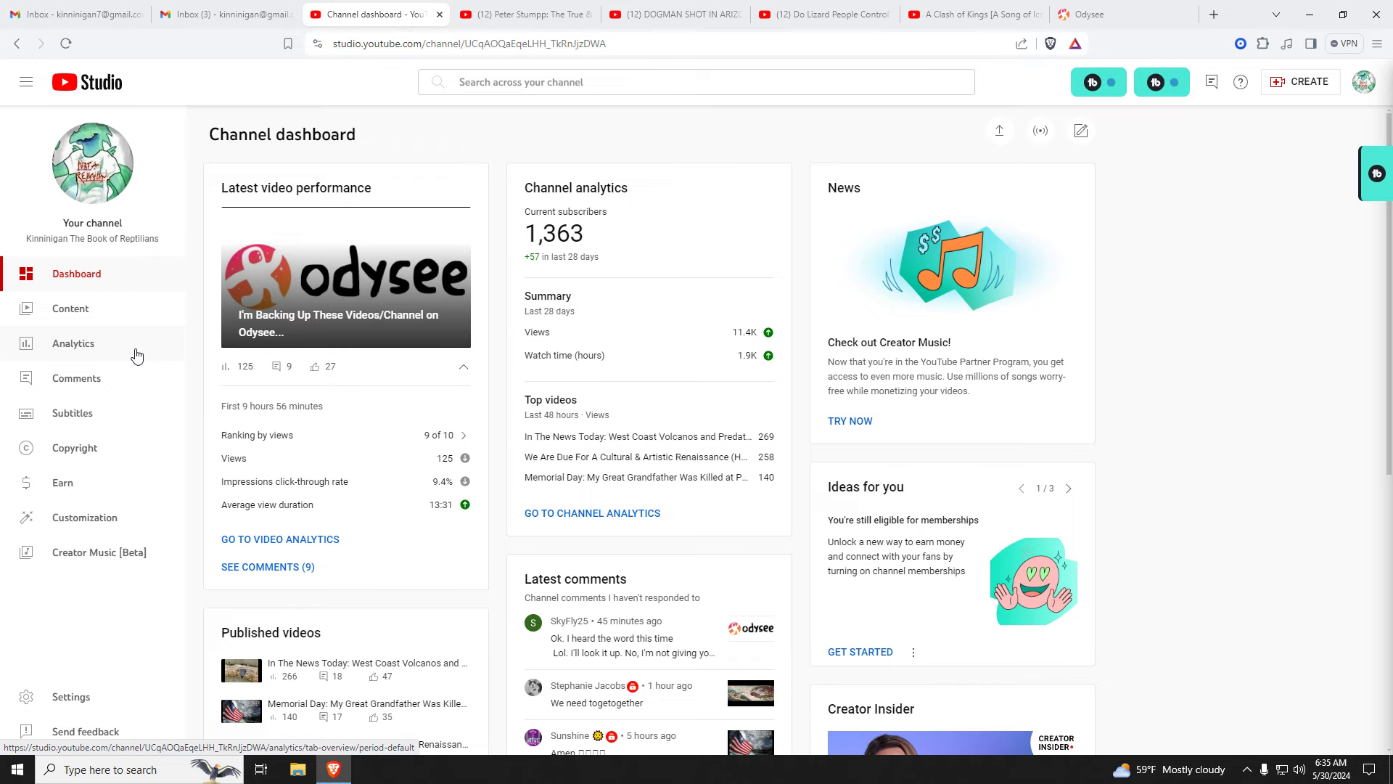
mouse_move(36, 223)
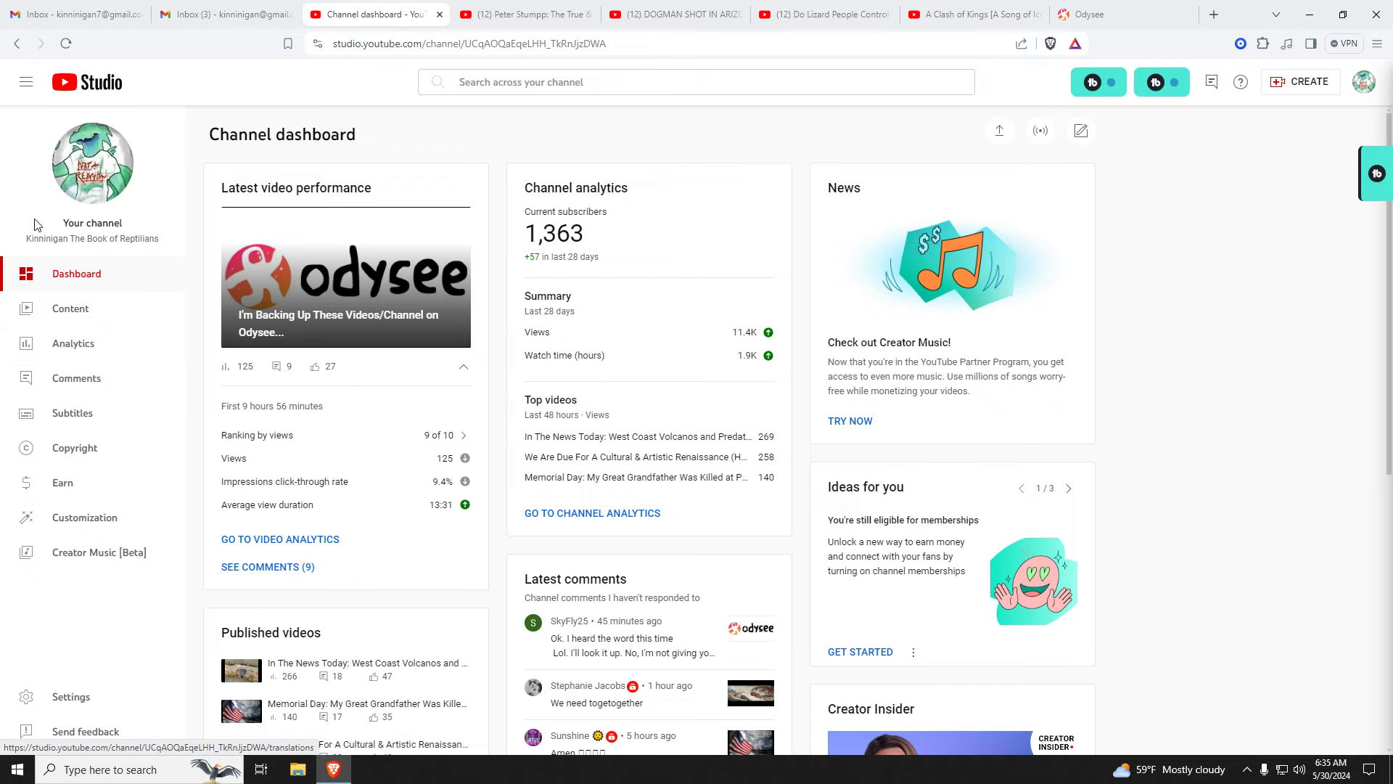
- Return to the DOGMAN SHOT IN ARIZONA WOODS video's title and 159 comments
click(686, 14)
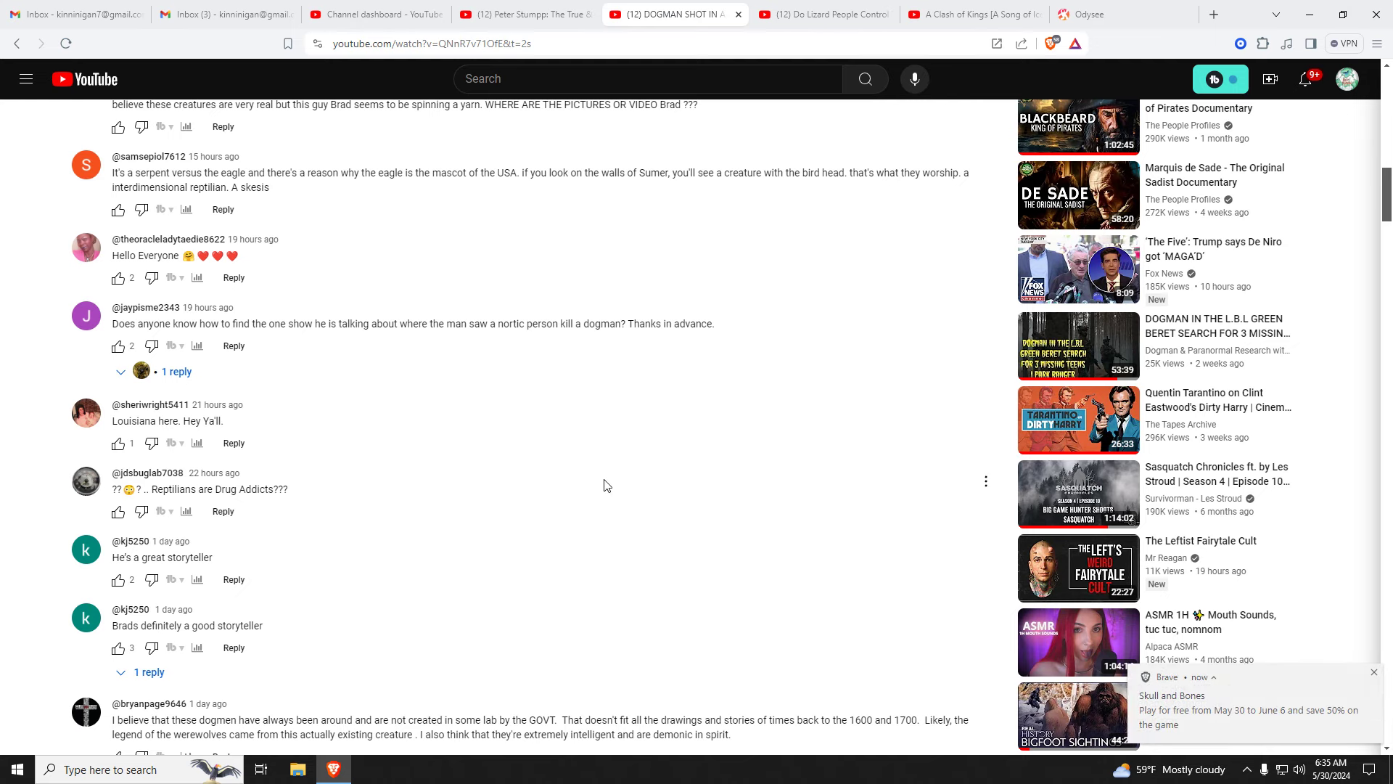
scroll(up, 3)
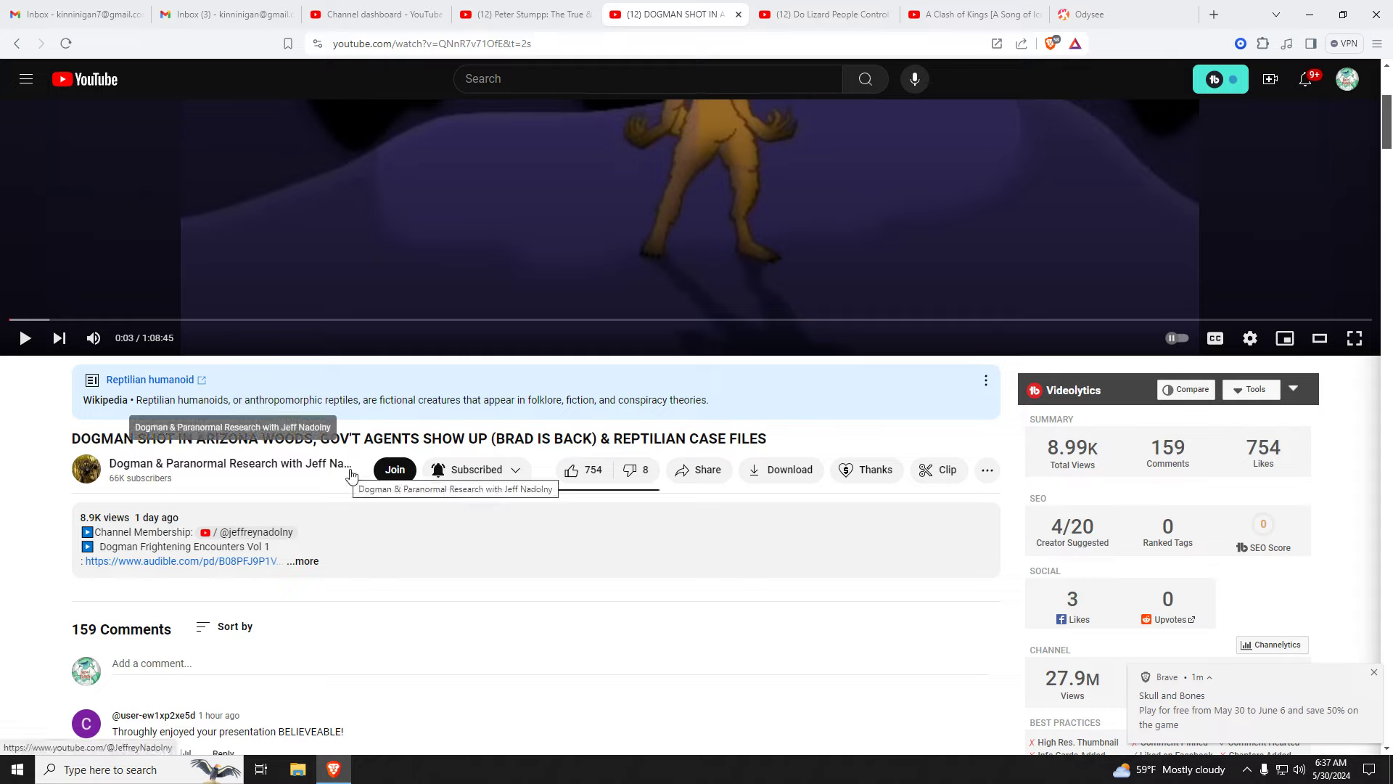
mouse_move(452, 572)
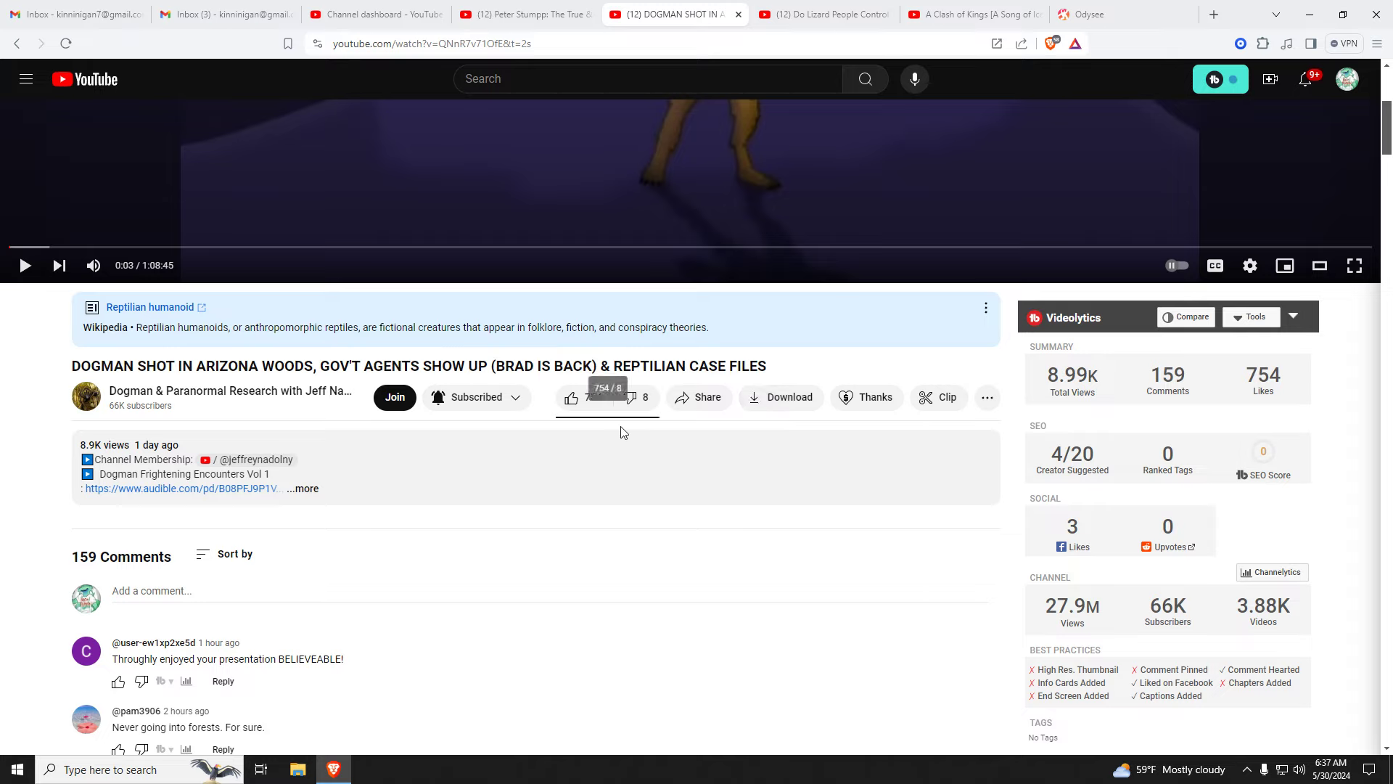
mouse_move(583, 502)
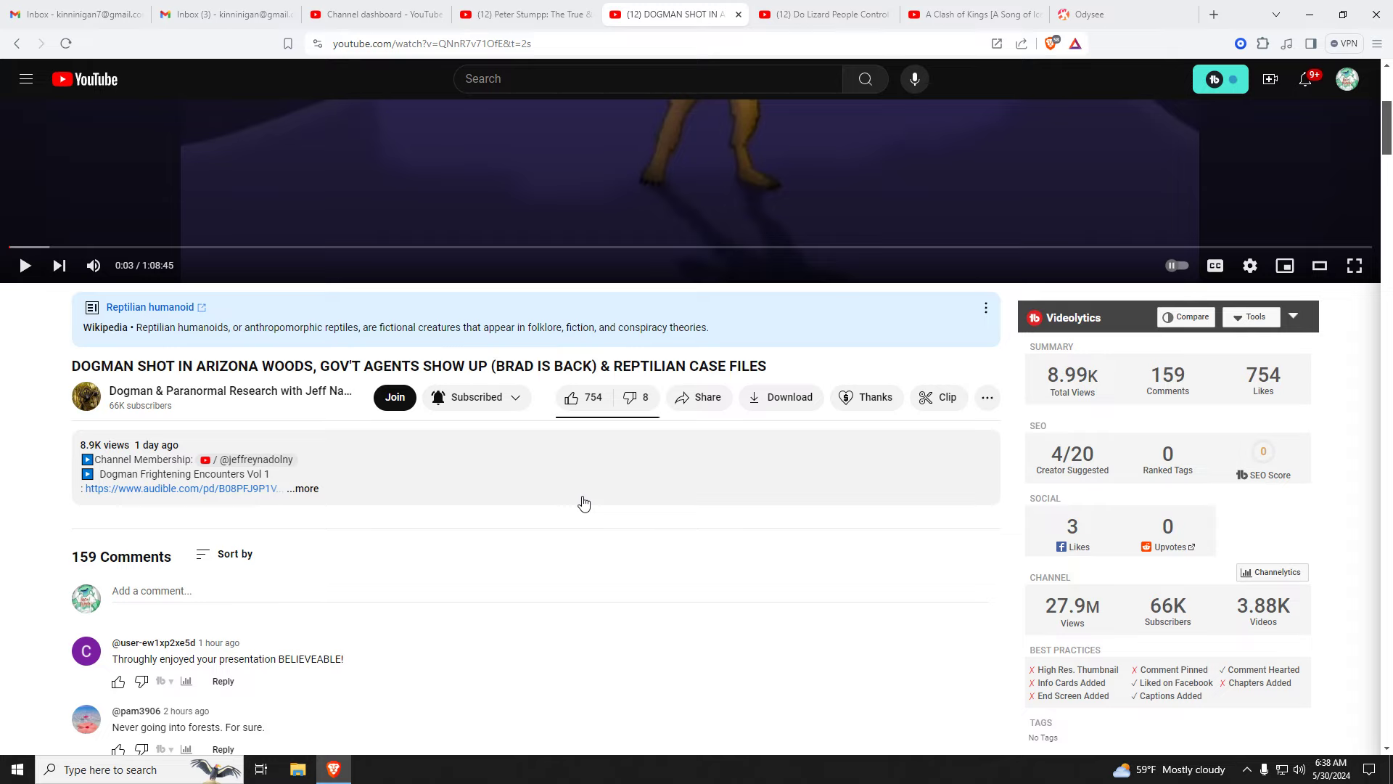
scroll(down, 3)
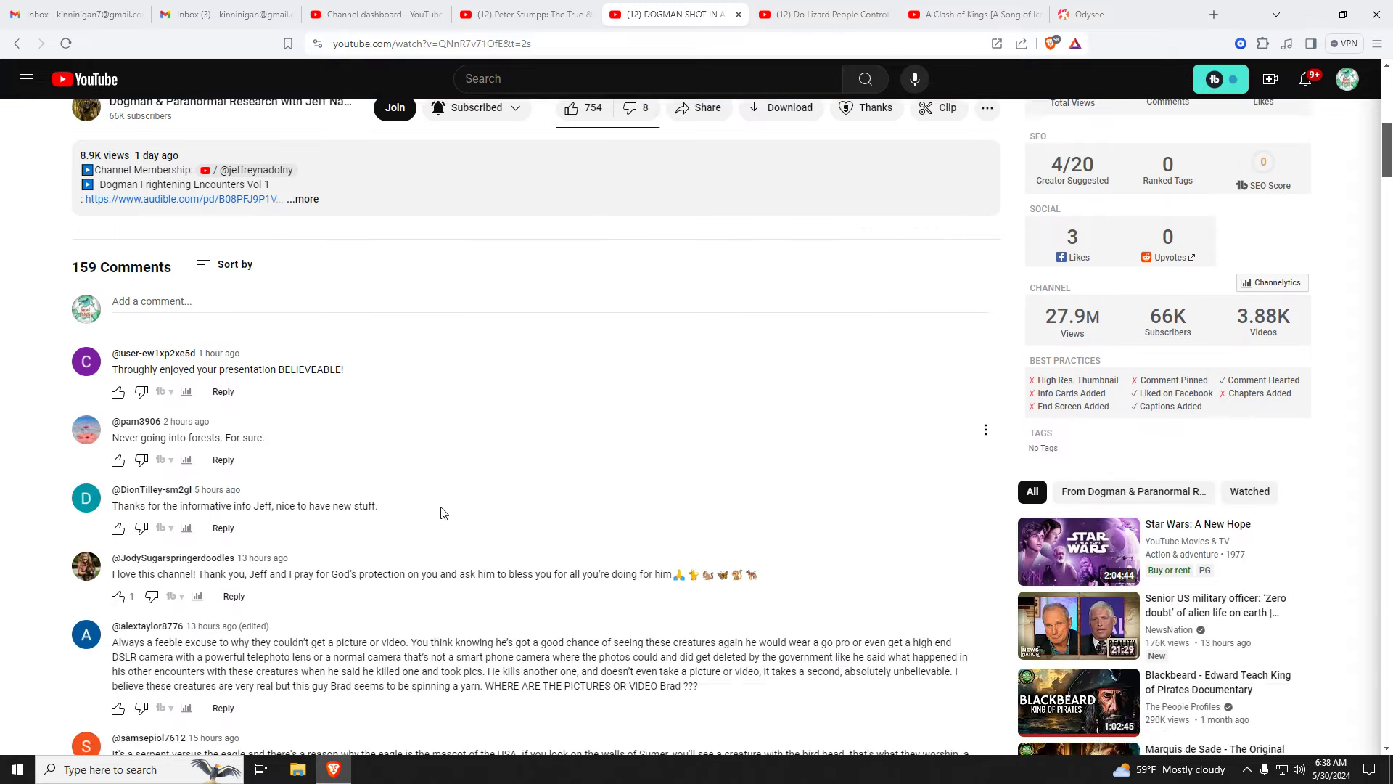
scroll(down, 3)
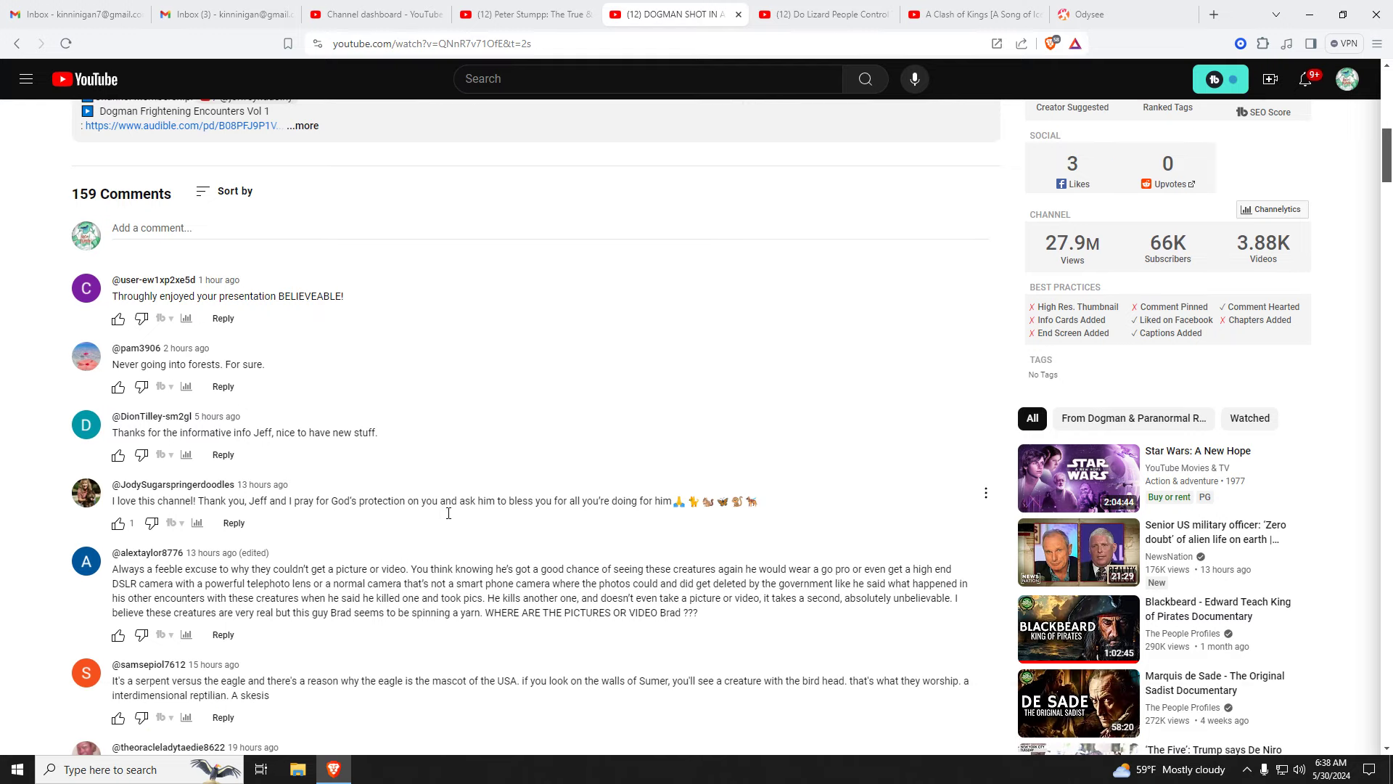
scroll(down, 3)
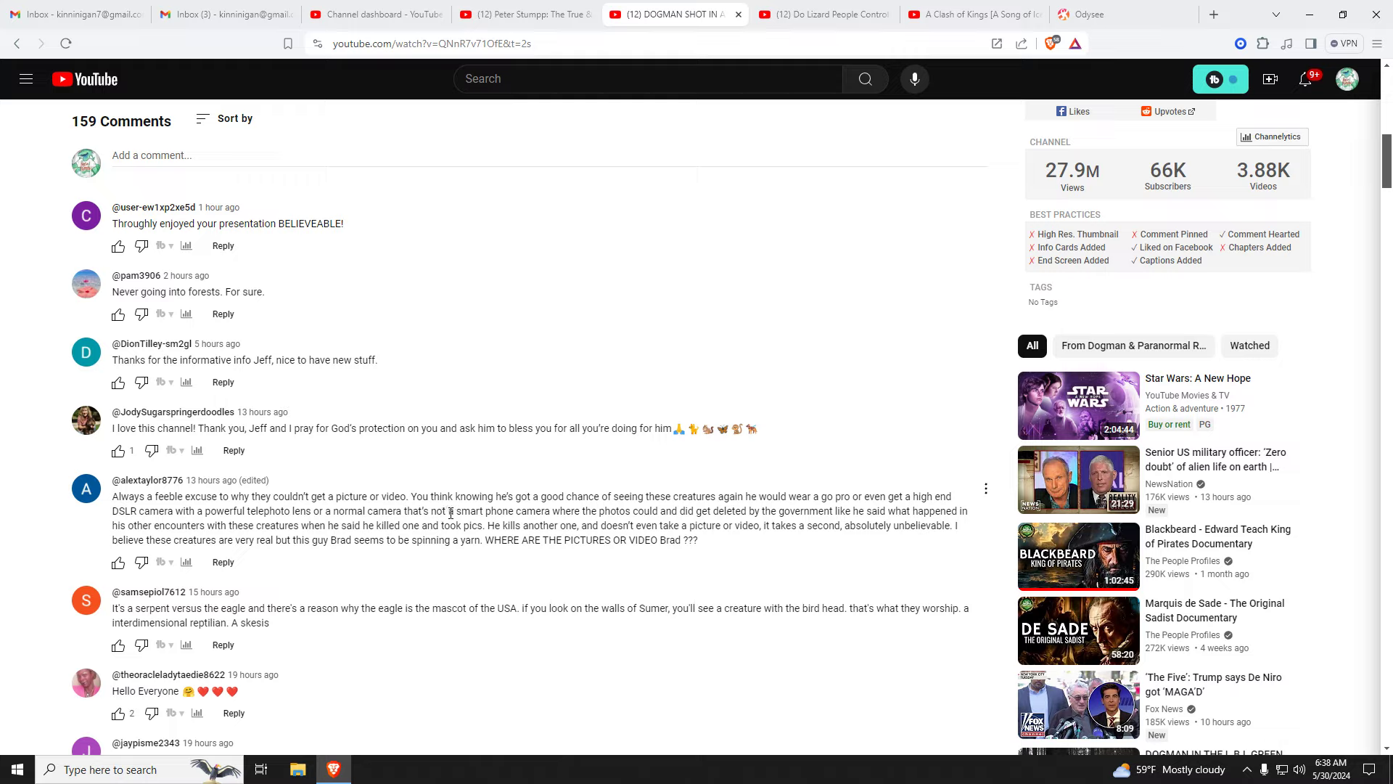
mouse_move(179, 634)
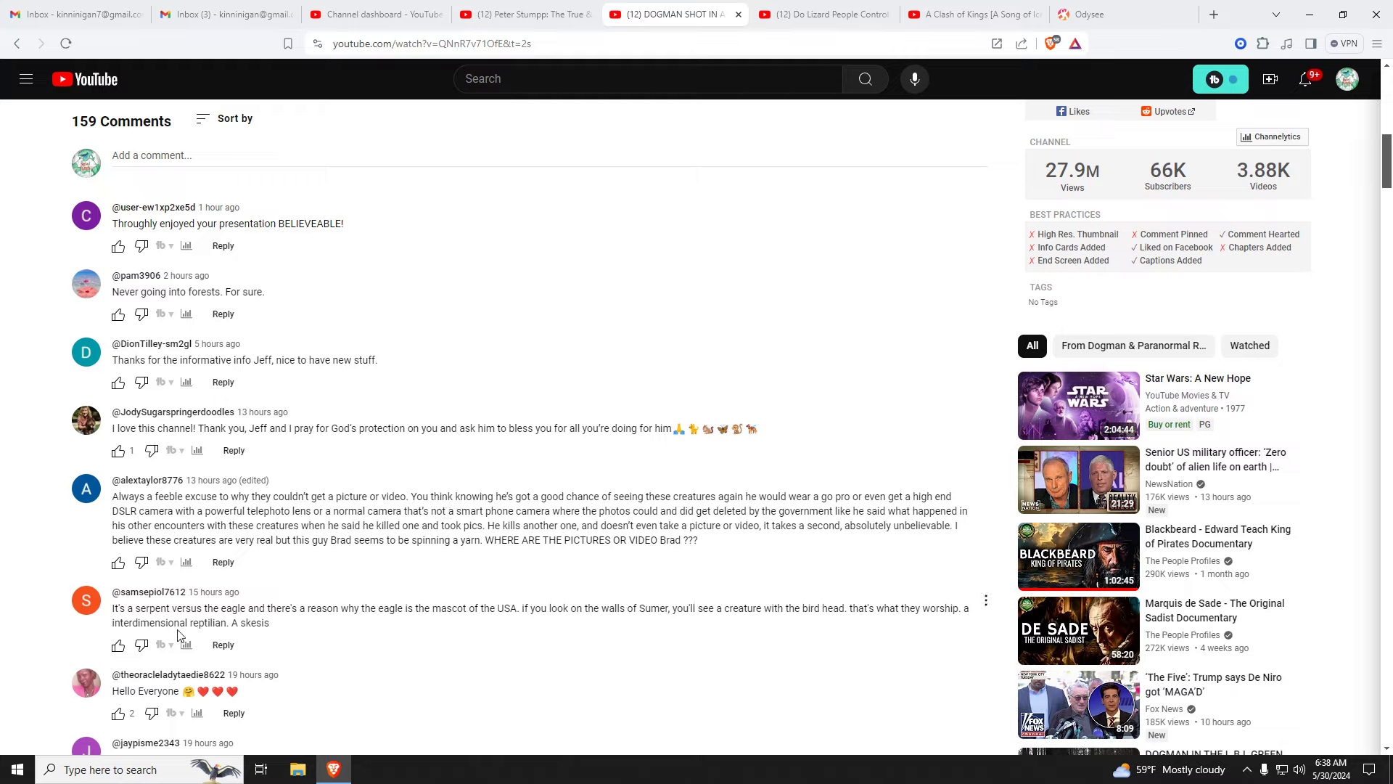
mouse_move(141, 626)
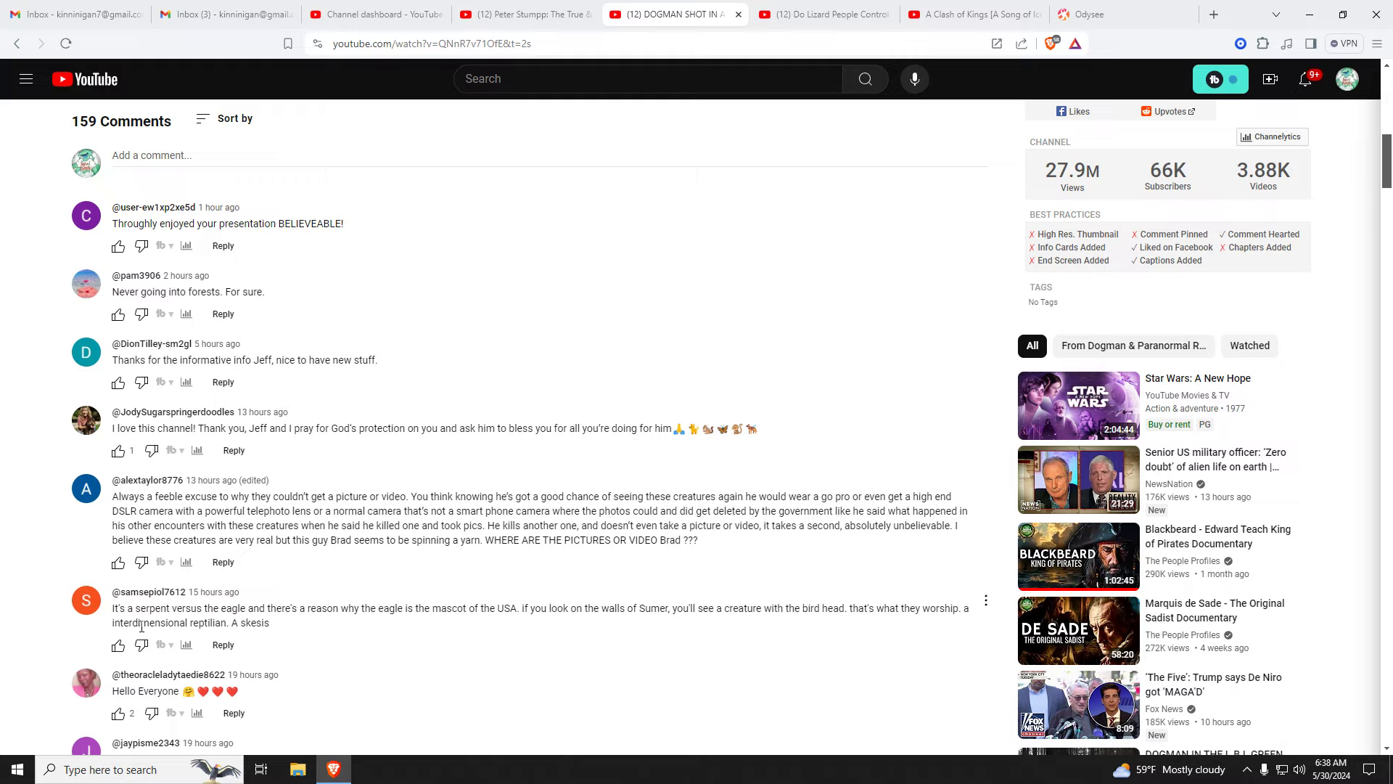
mouse_move(230, 625)
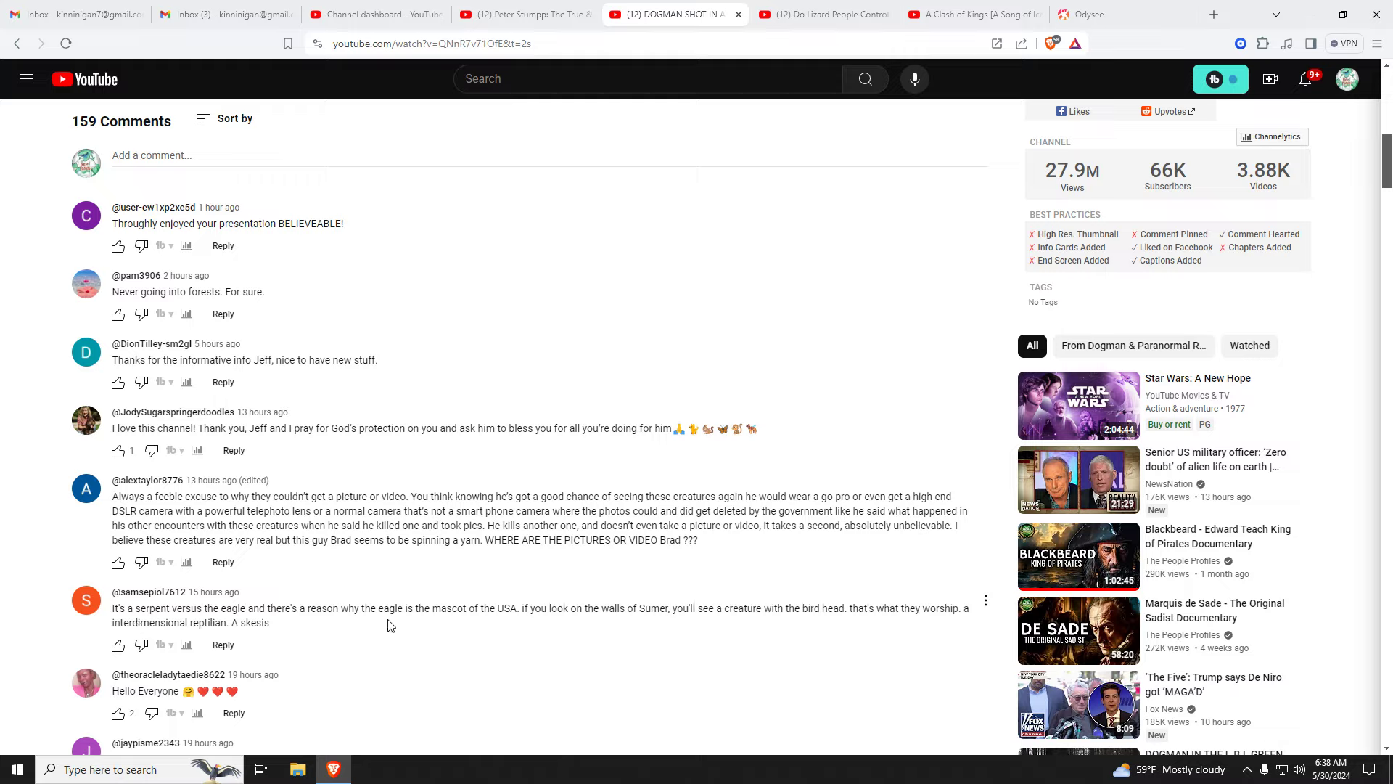
mouse_move(484, 619)
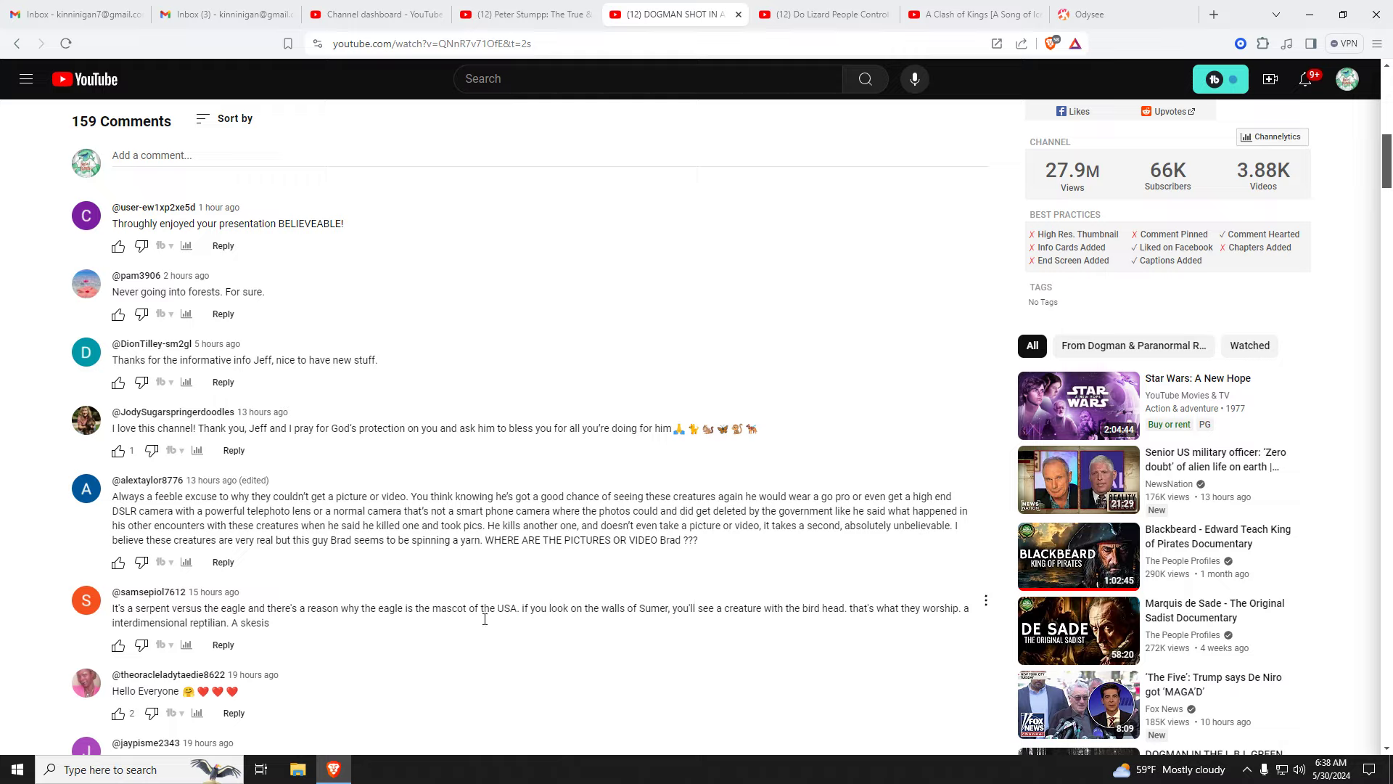
mouse_move(490, 644)
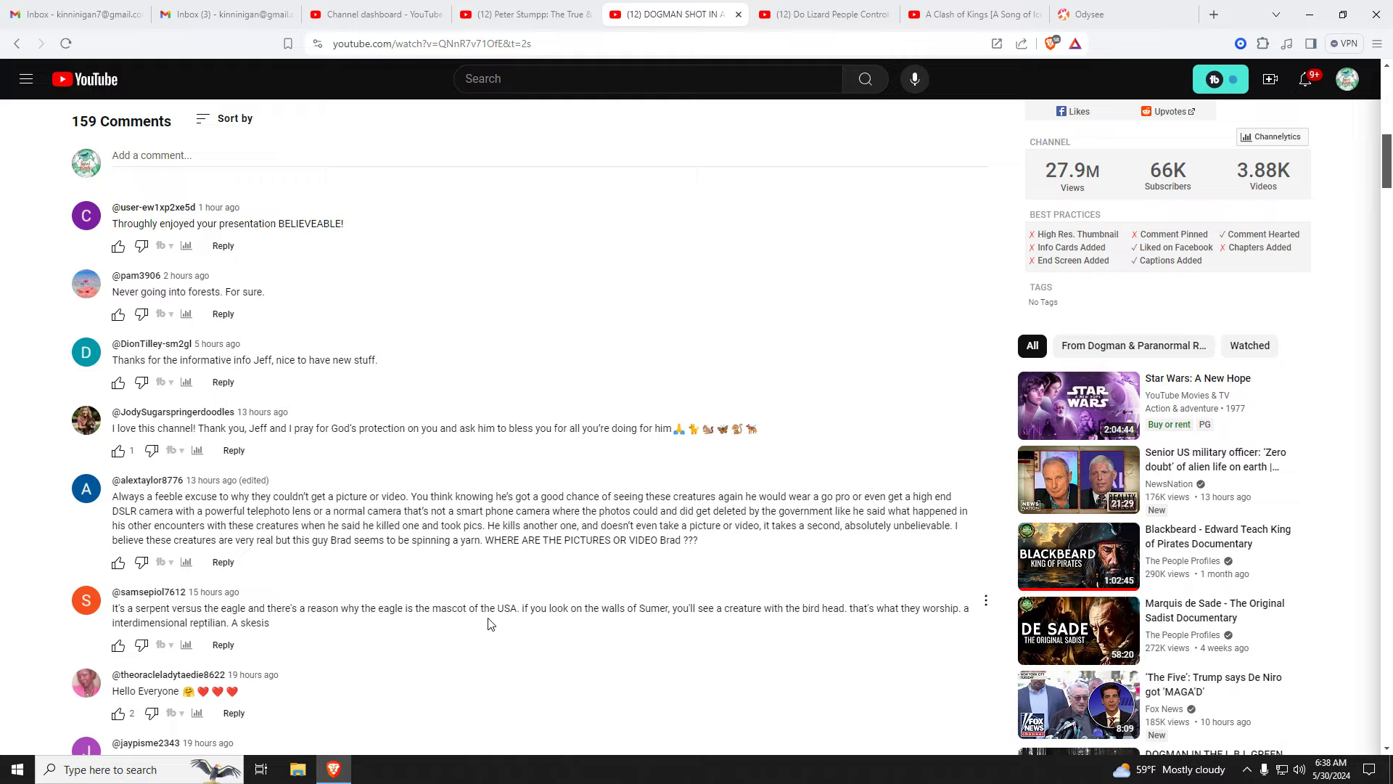
mouse_move(505, 629)
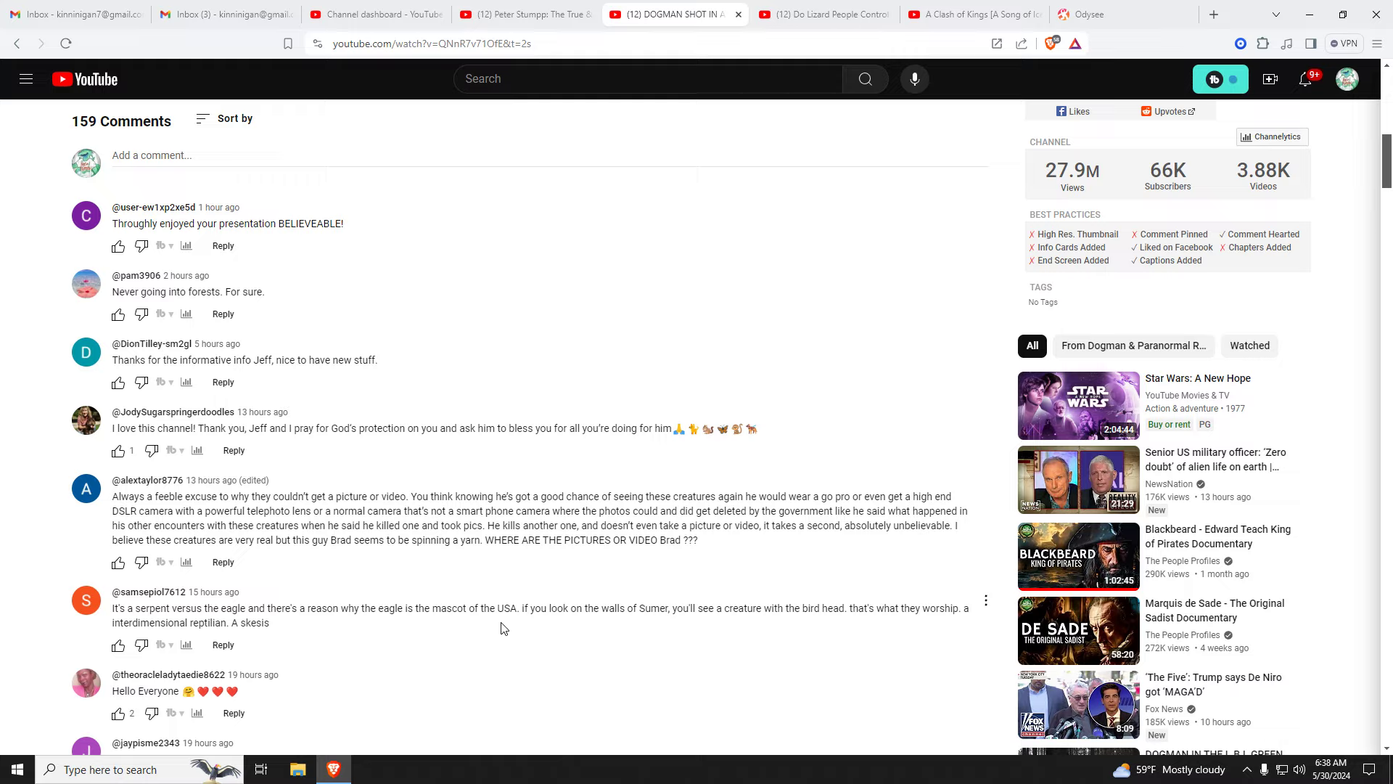
mouse_move(513, 644)
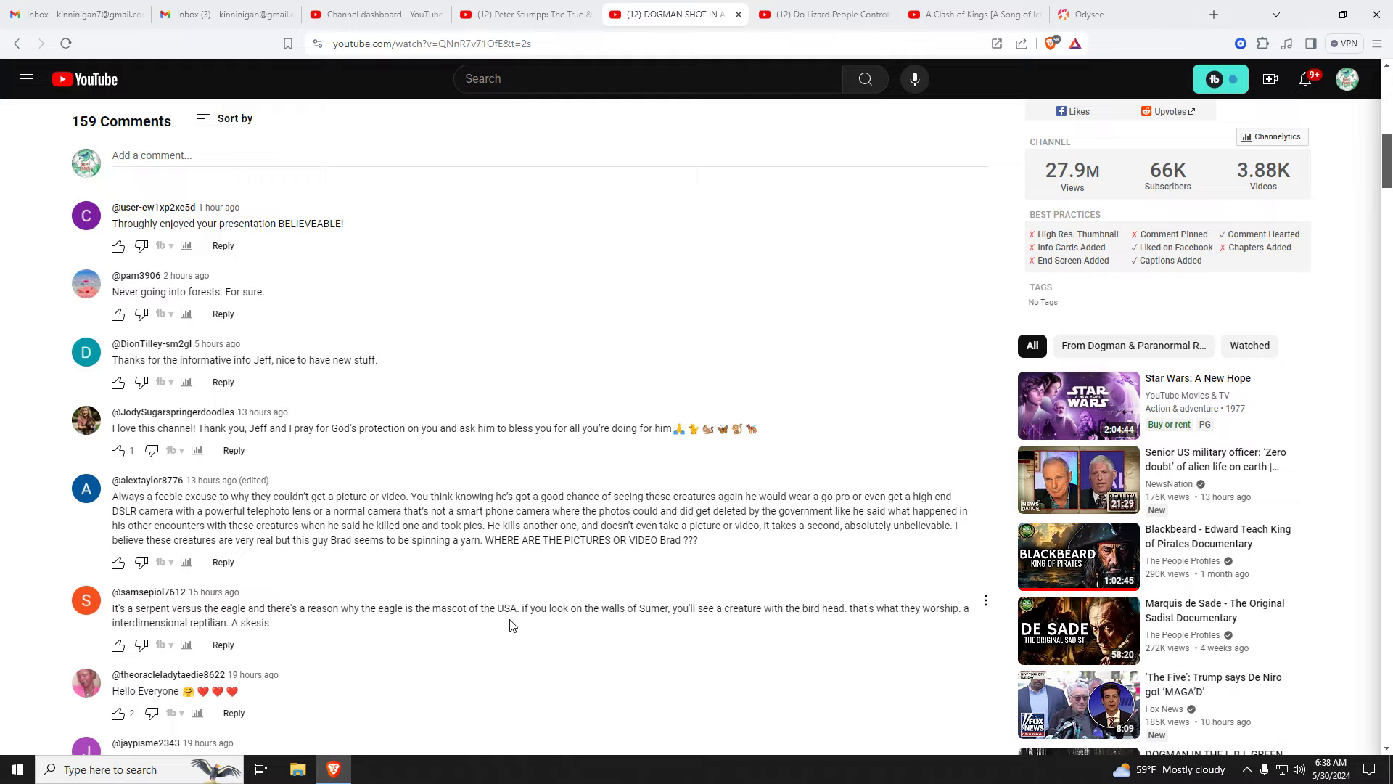
mouse_move(693, 622)
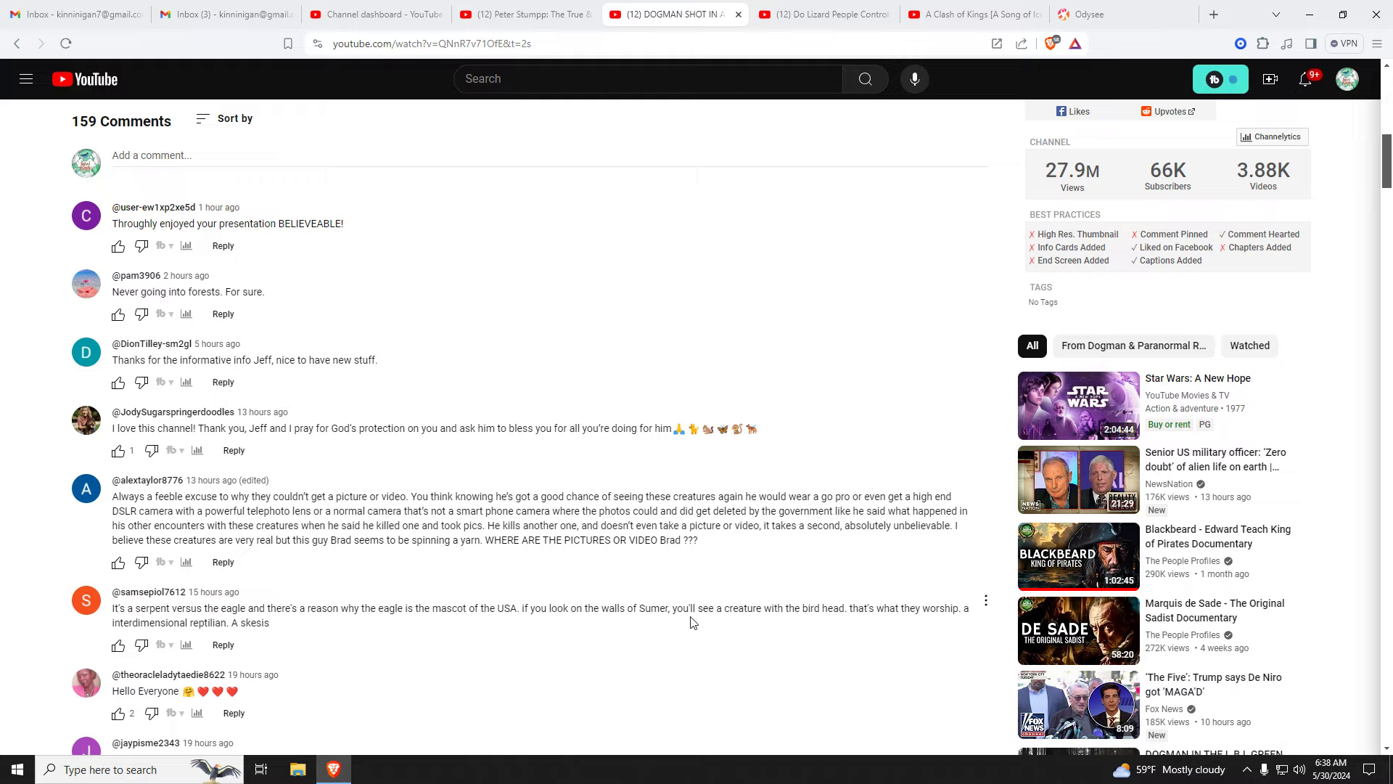
mouse_move(798, 623)
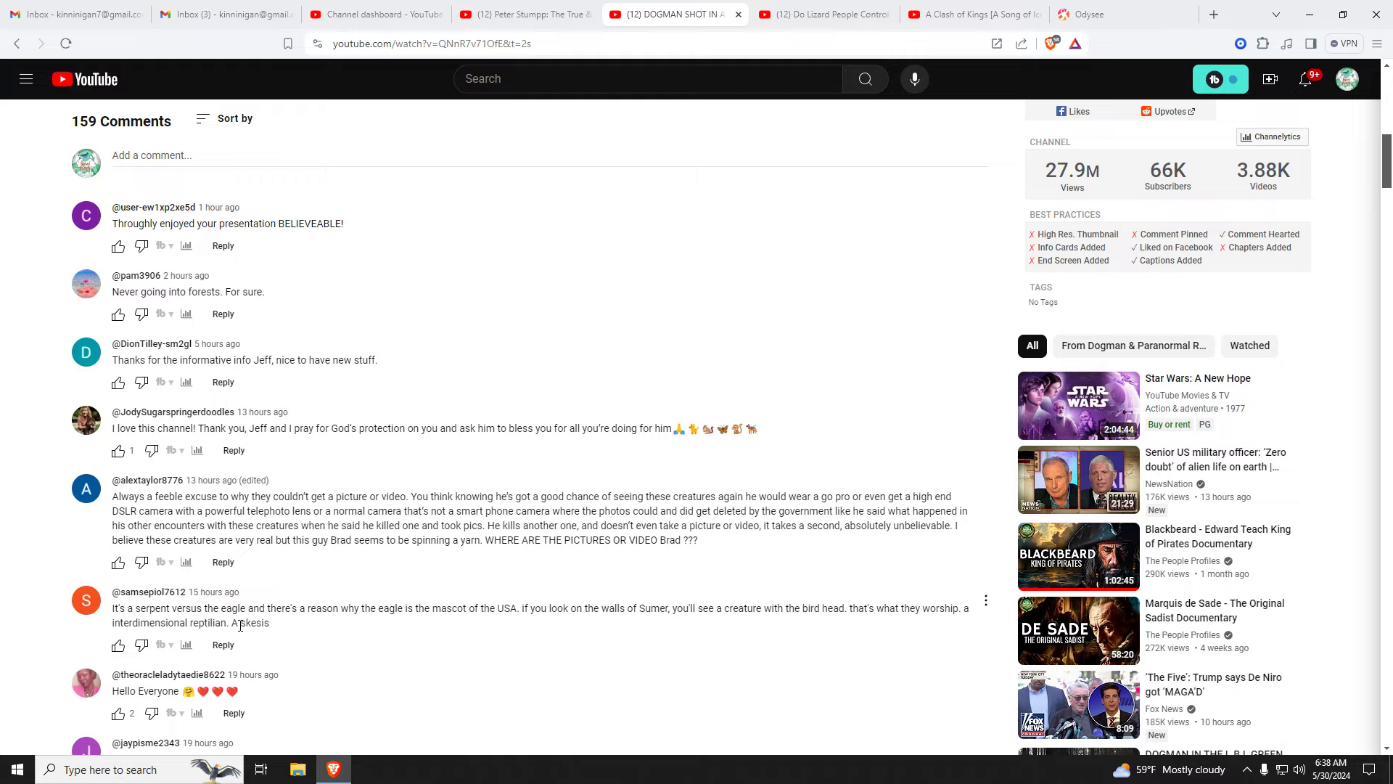
double_click(249, 622)
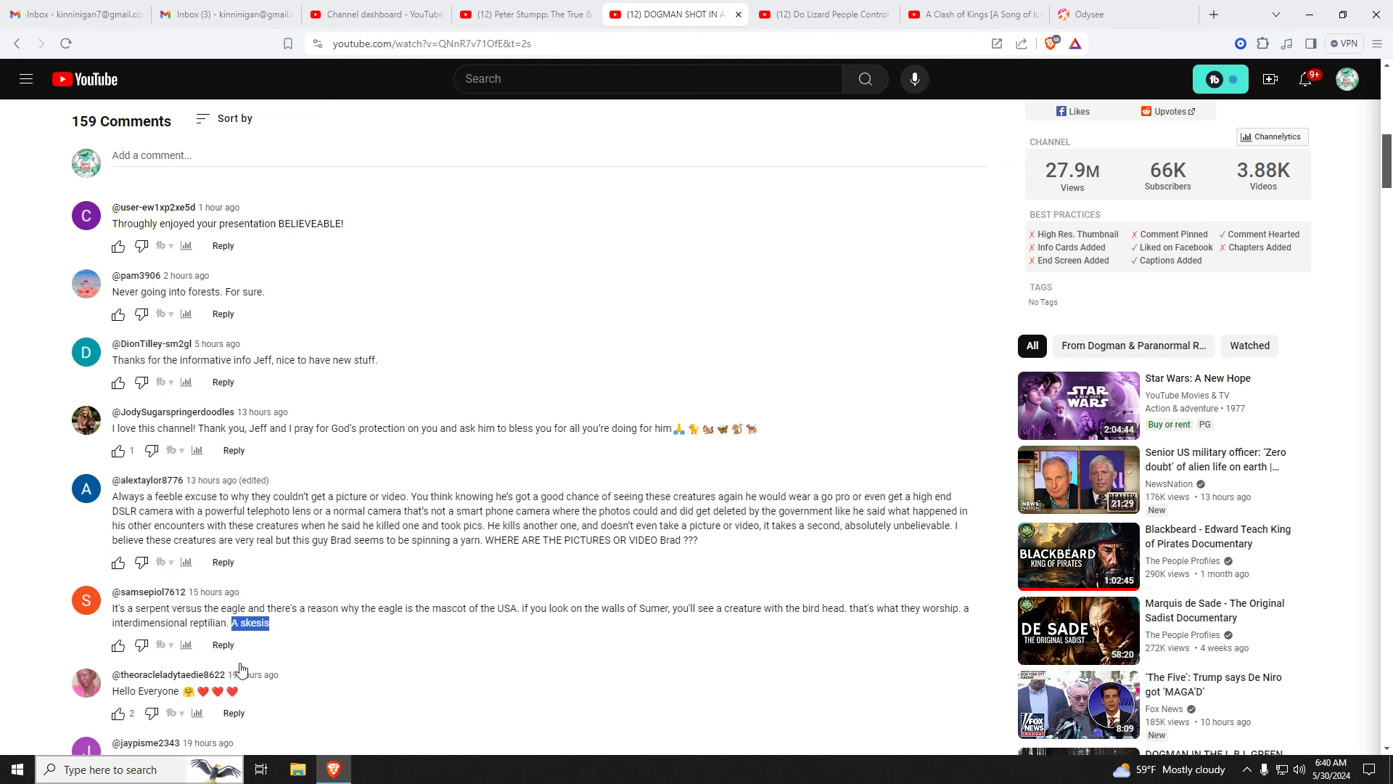
- Show the Do Lizard People video's comments about reptilians and GMO cows
click(824, 14)
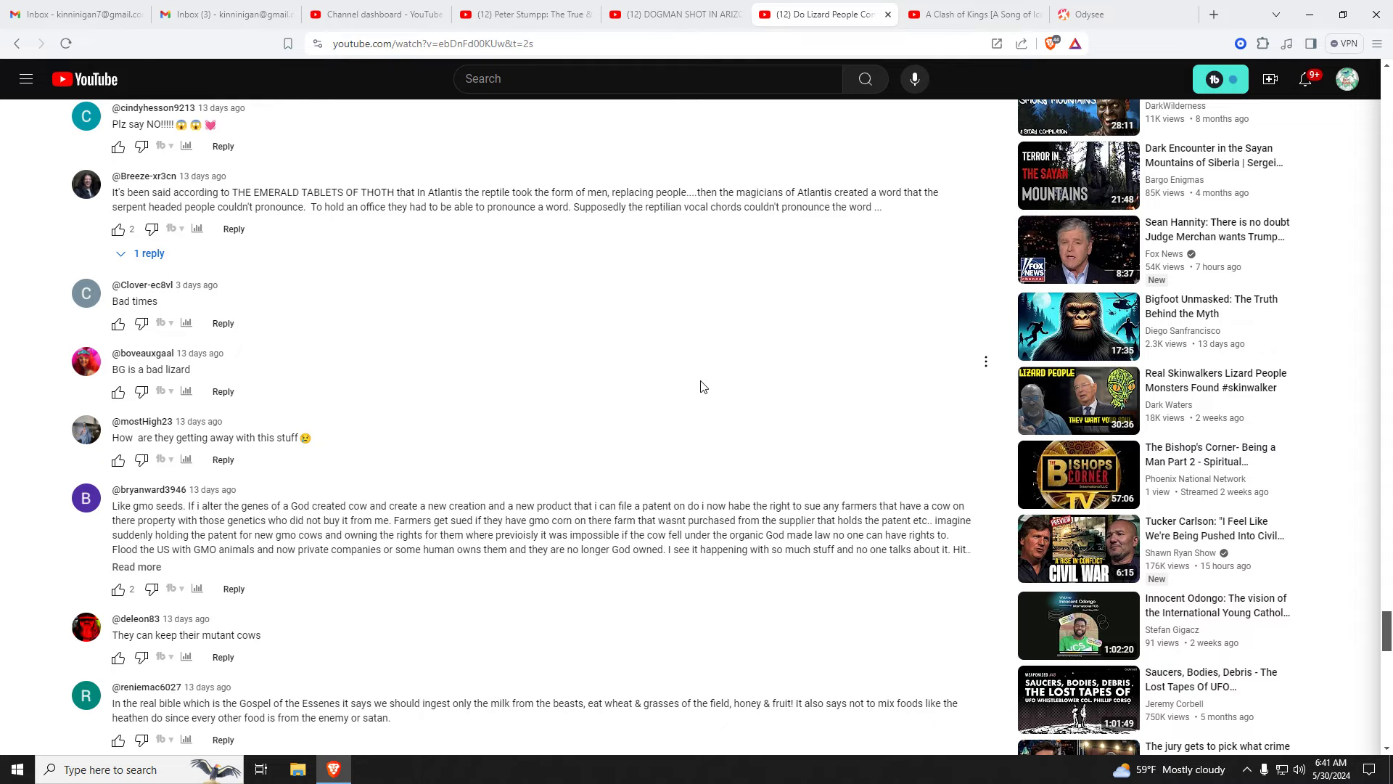
- Scroll the Lizard People comments down to the Emerald Tablets of Thoth and Atlantis
scroll(down, 3)
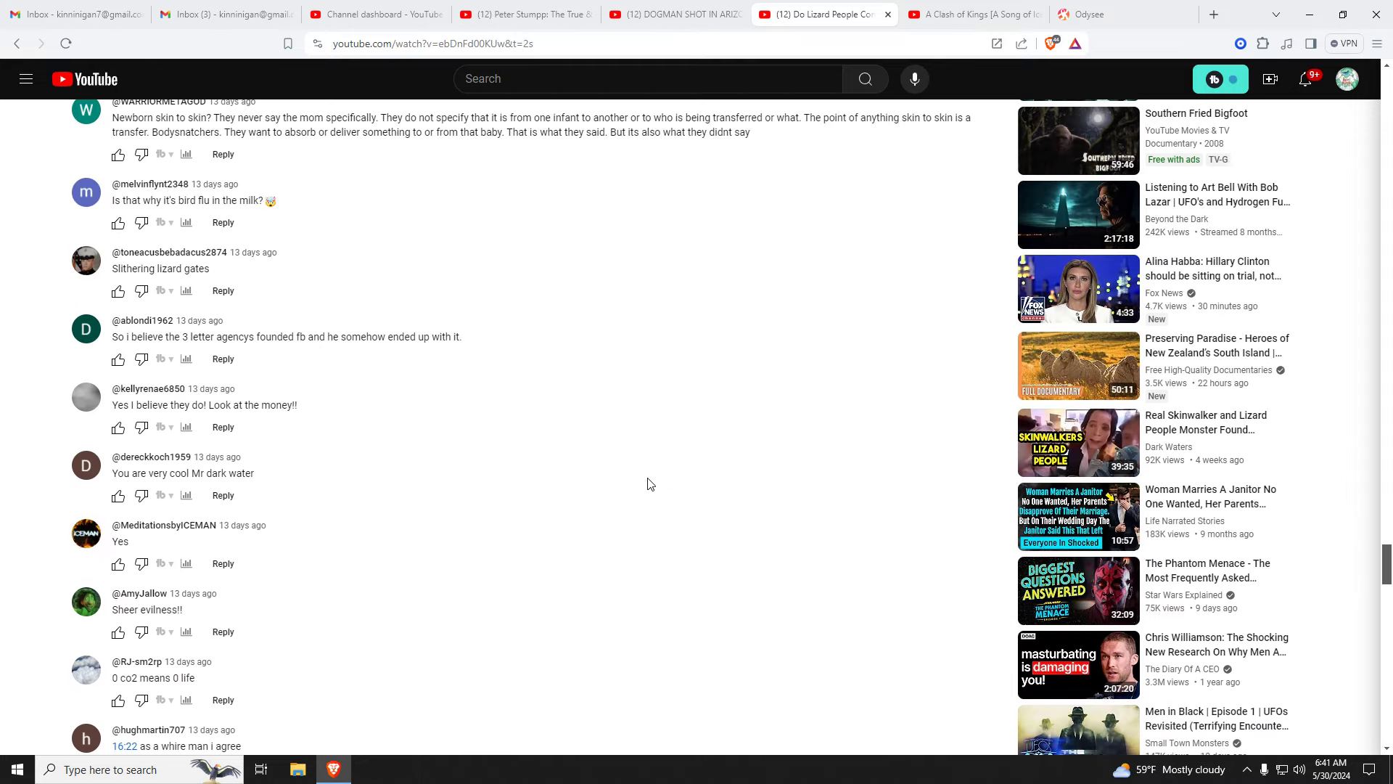
scroll(down, 3)
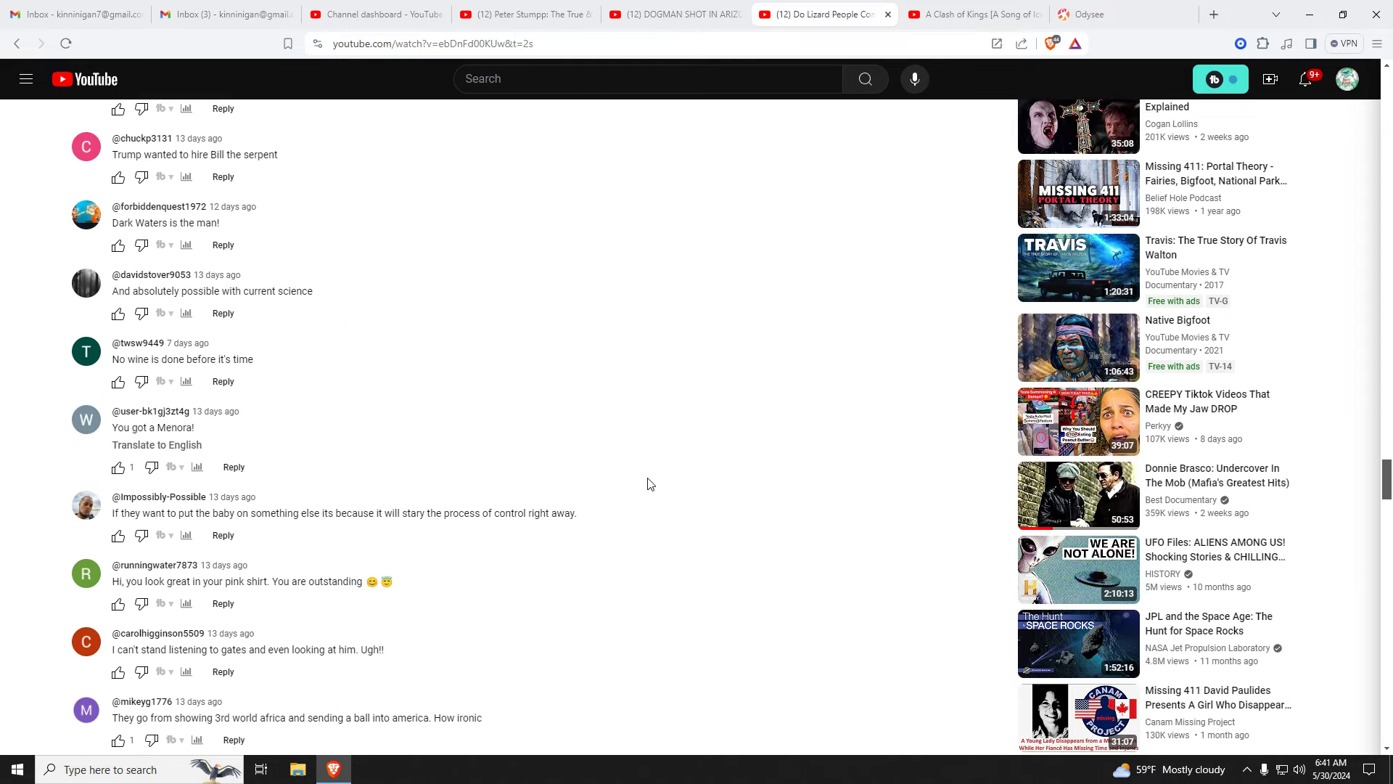
scroll(down, 3)
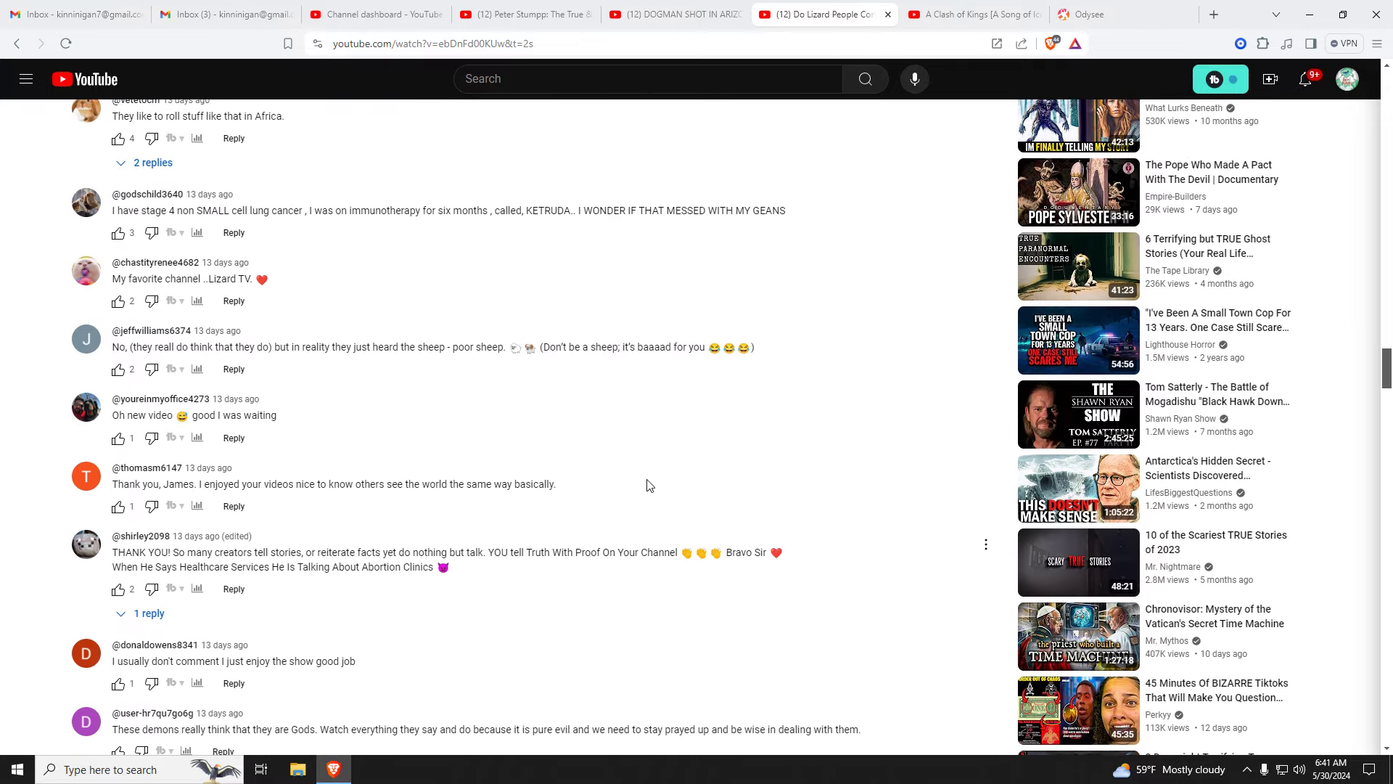
scroll(down, 3)
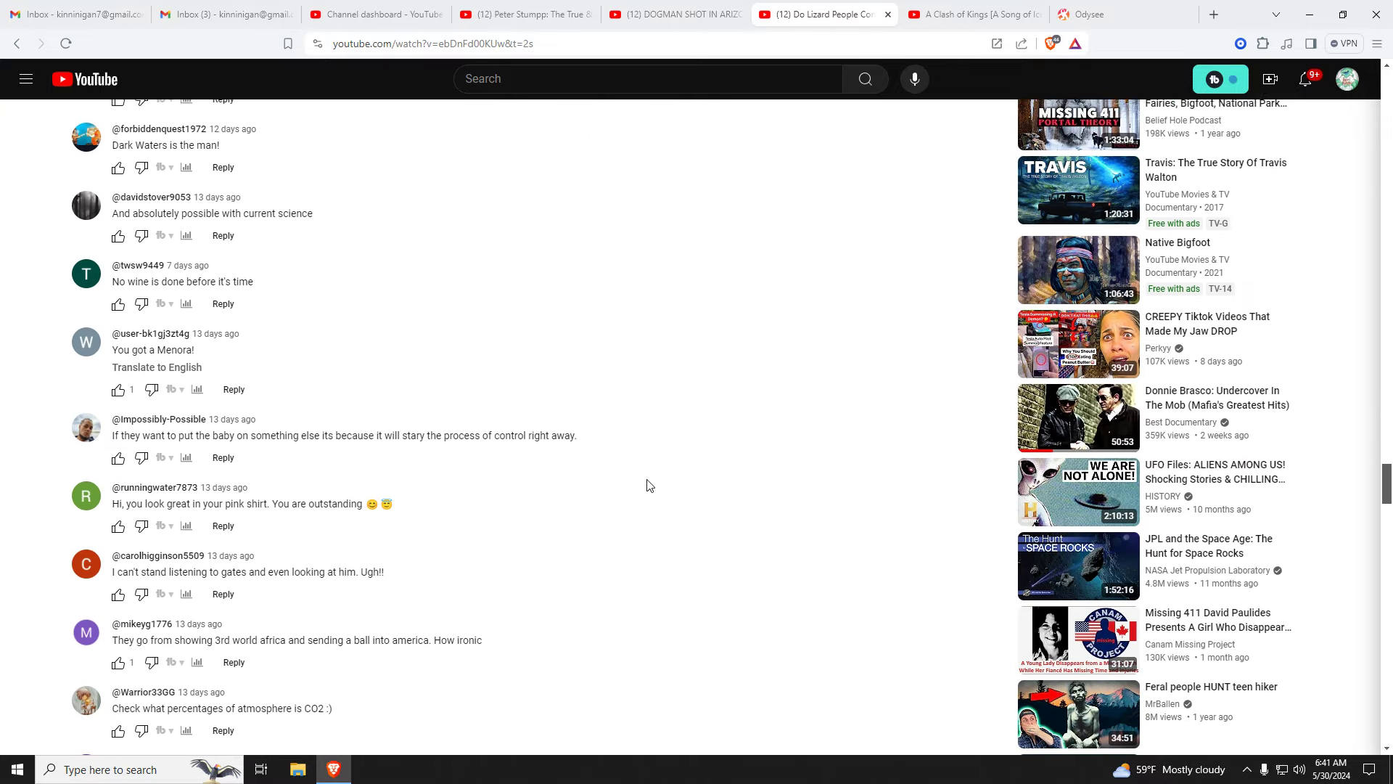
scroll(down, 3)
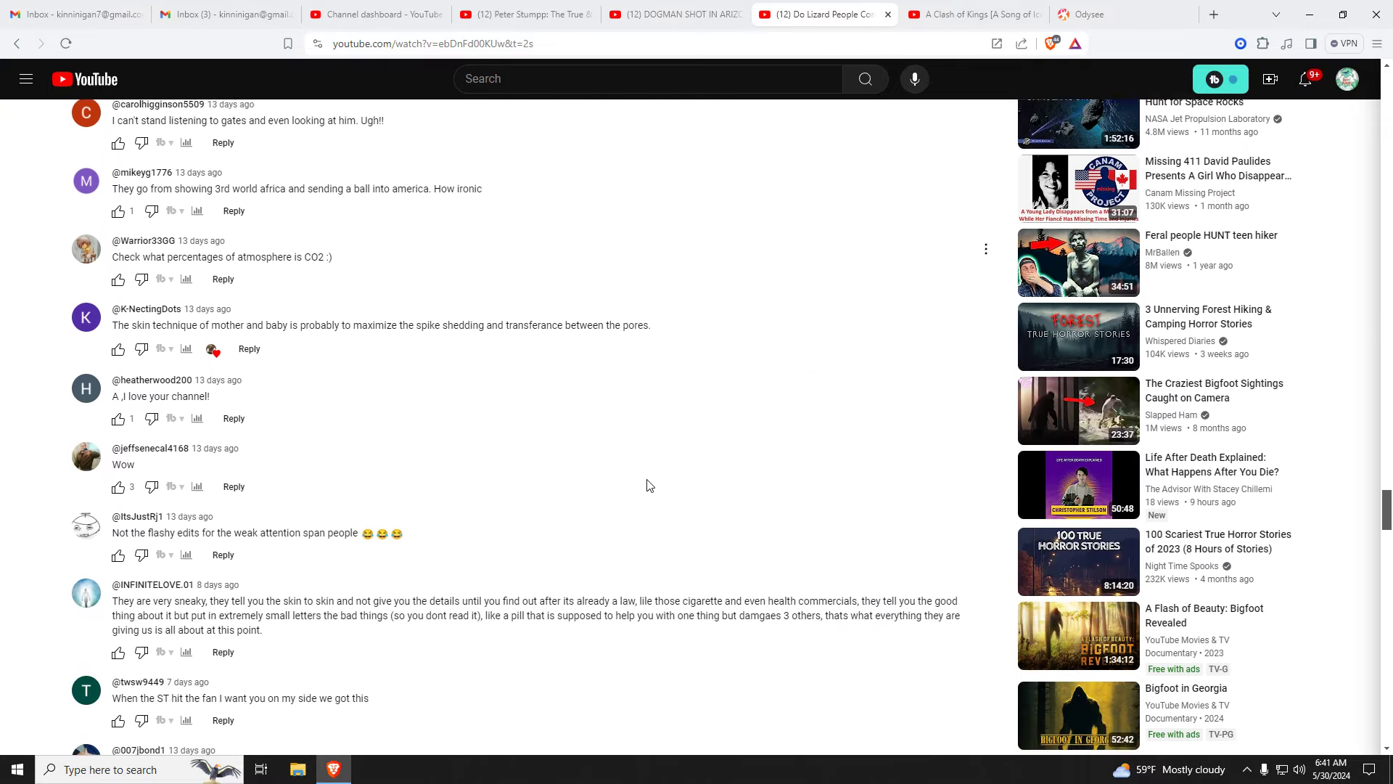
scroll(down, 3)
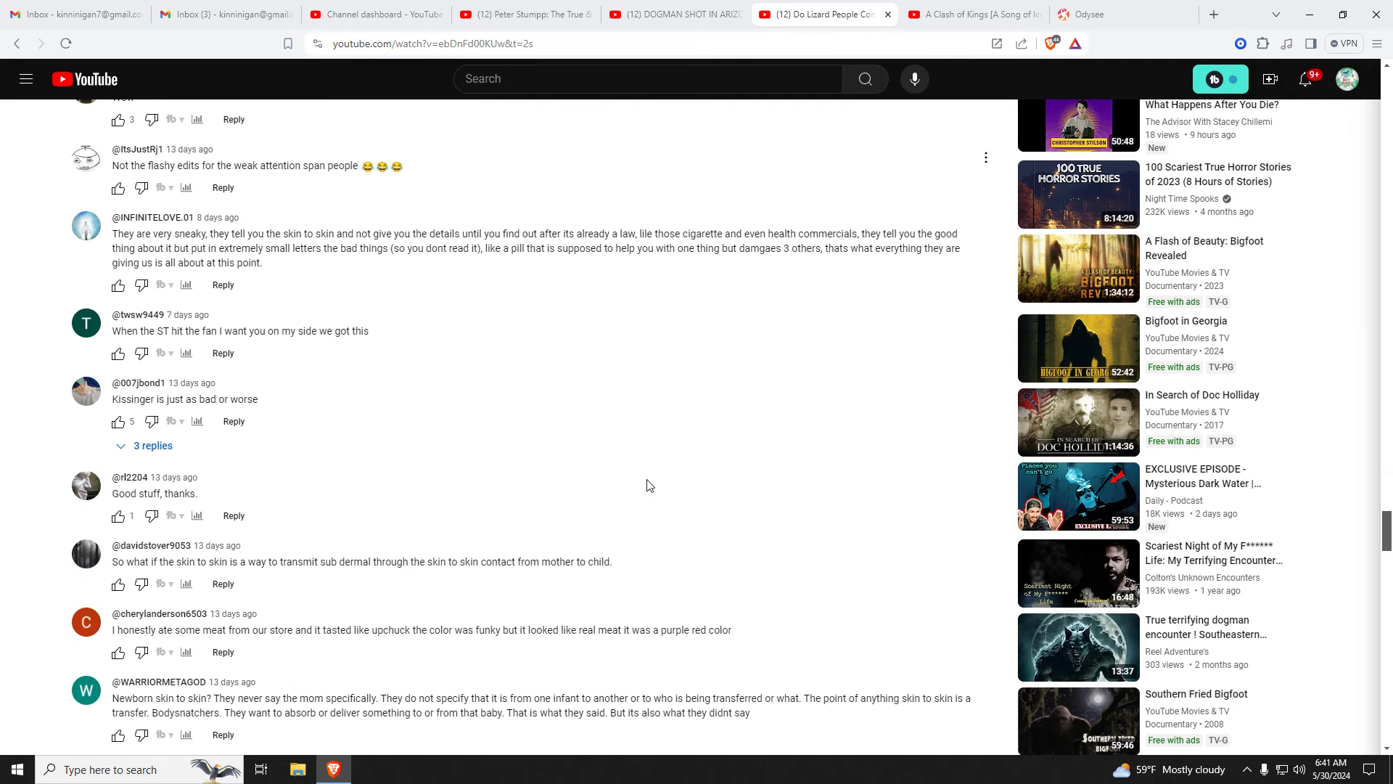
scroll(down, 3)
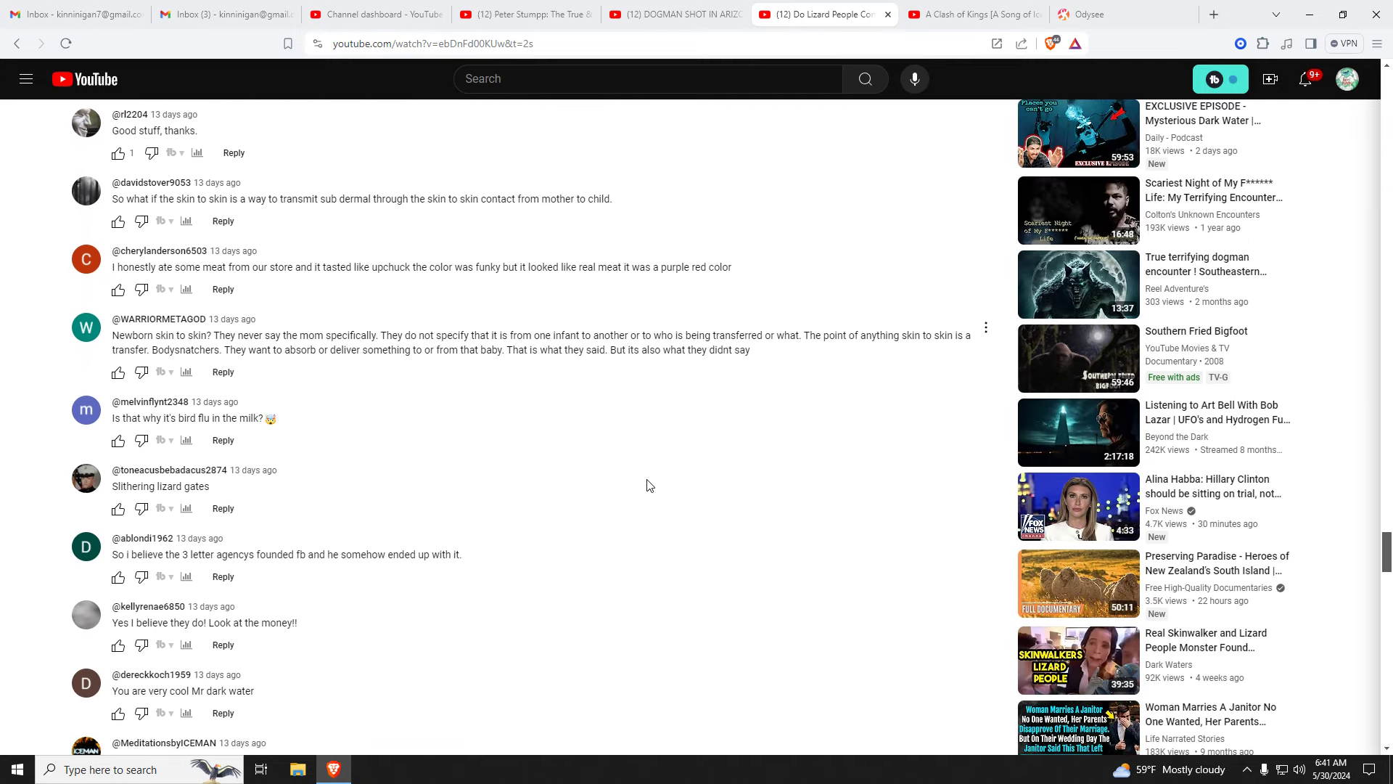
scroll(down, 3)
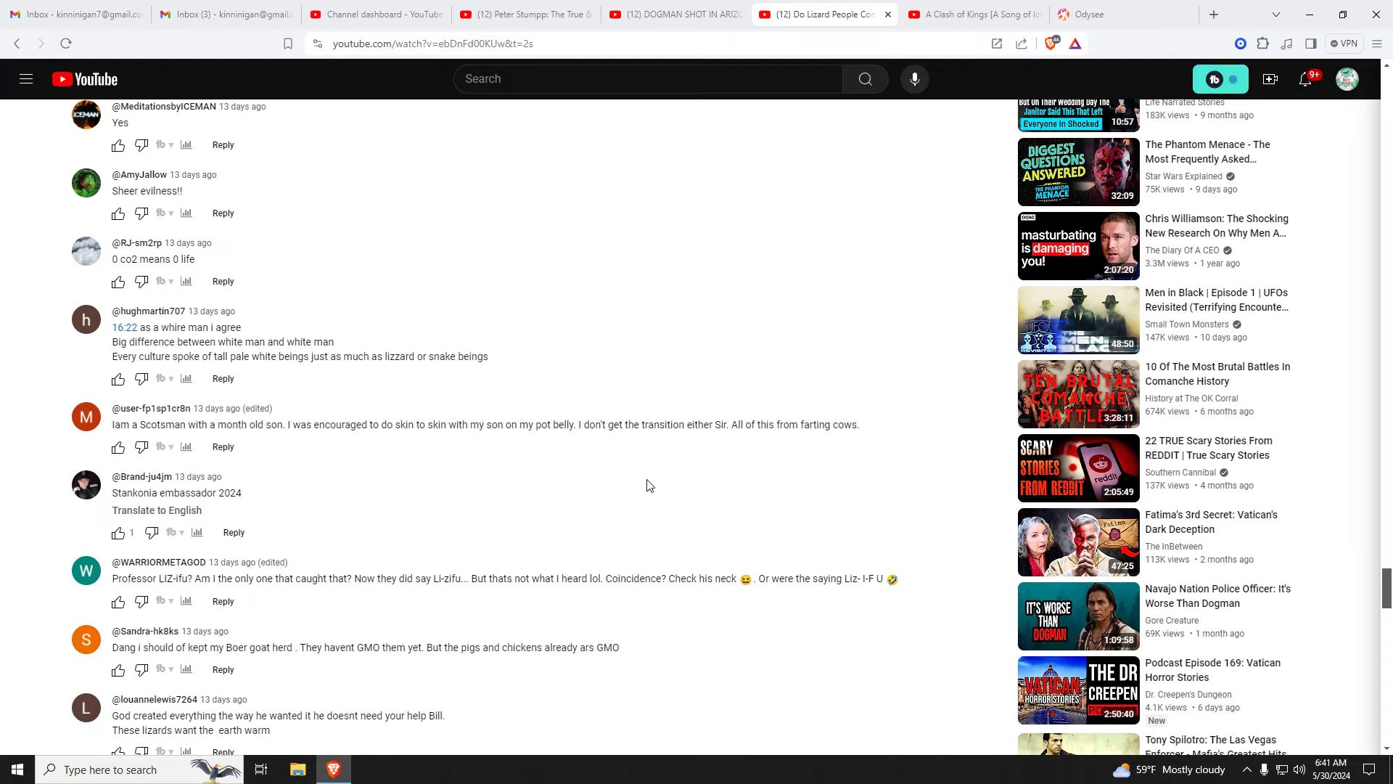
scroll(down, 3)
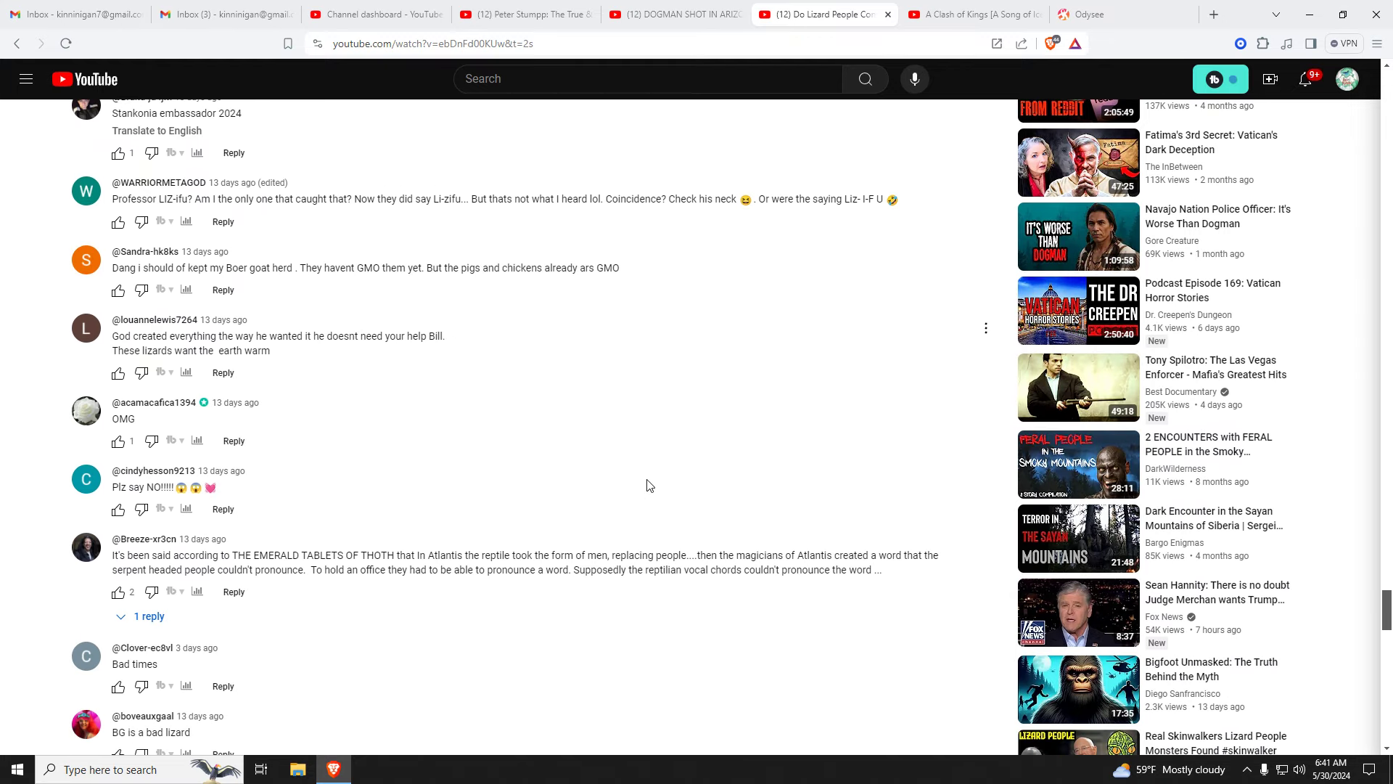
mouse_move(530, 631)
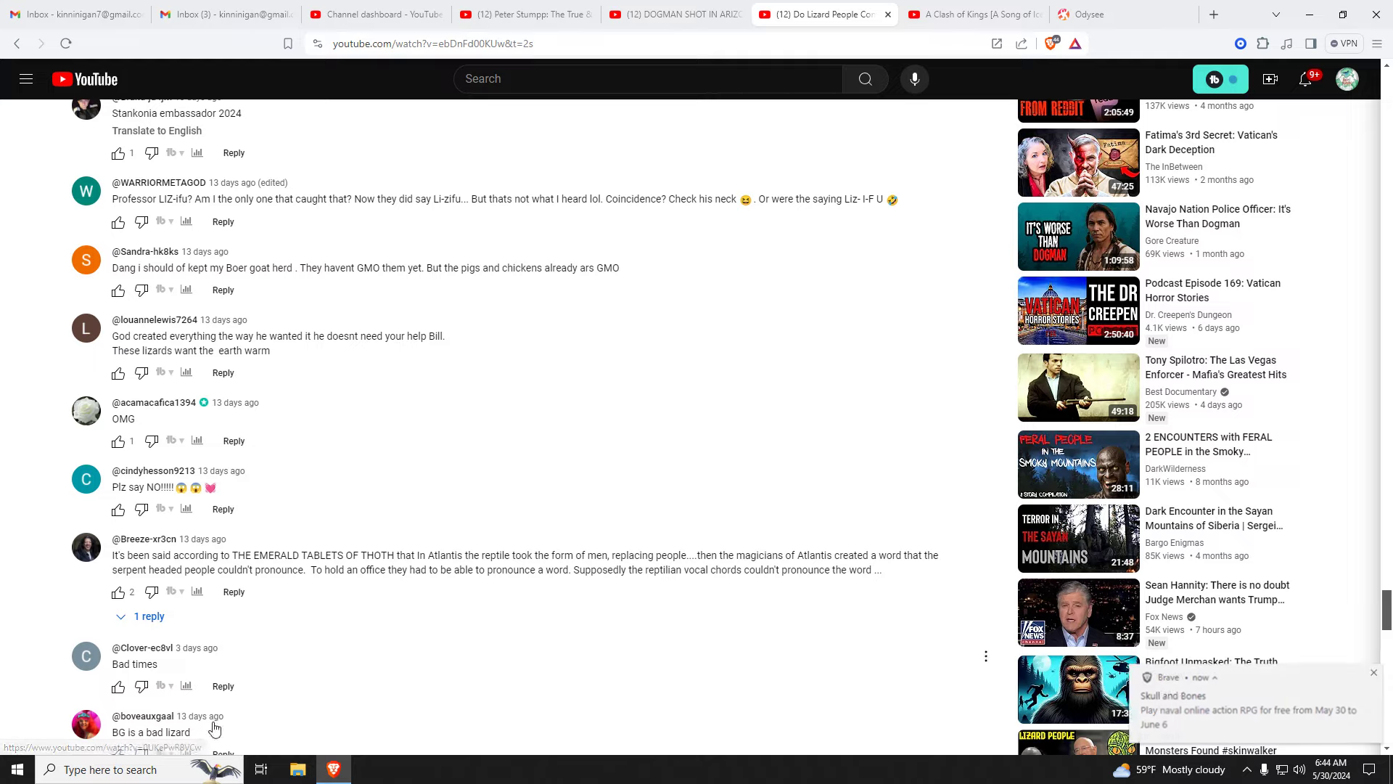
- Expand the Emerald Tablets comment's single reply about forked tongues
click(147, 616)
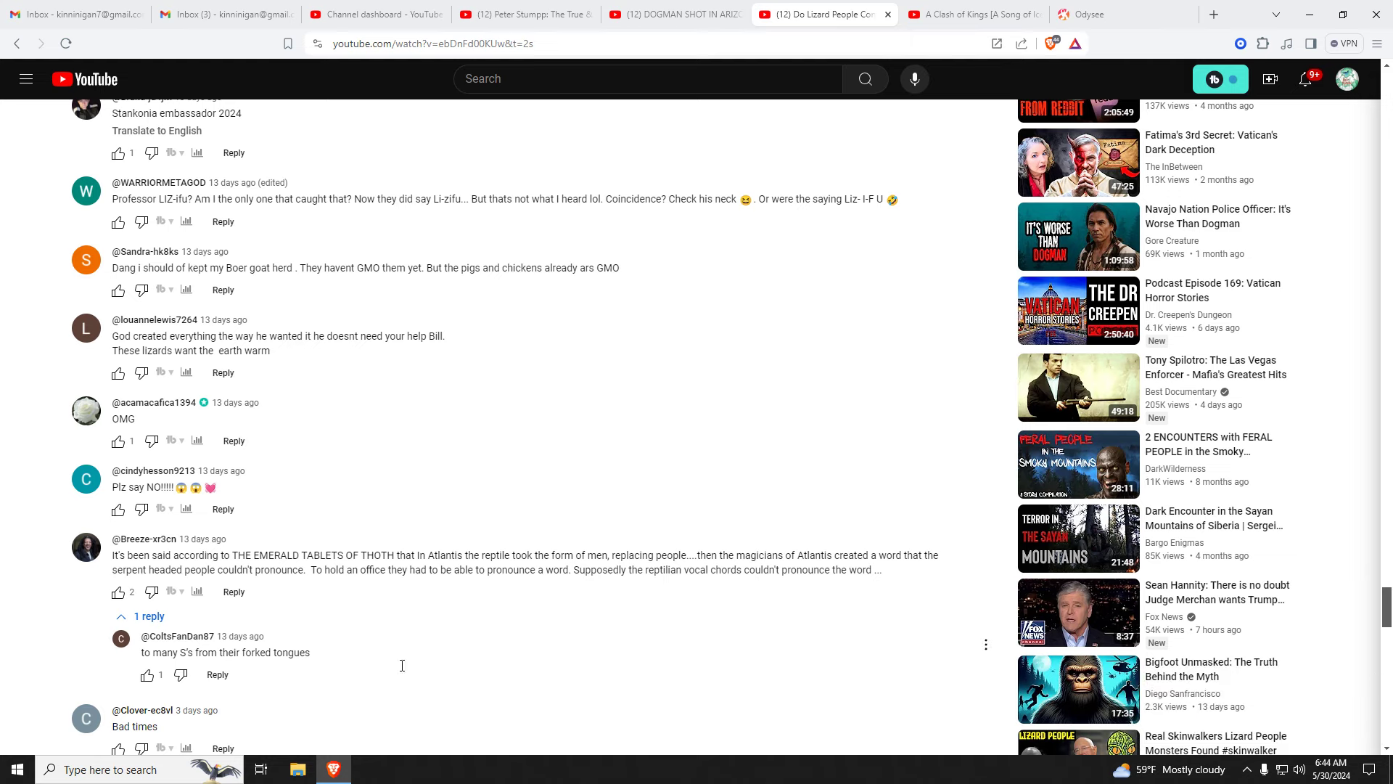
scroll(down, 3)
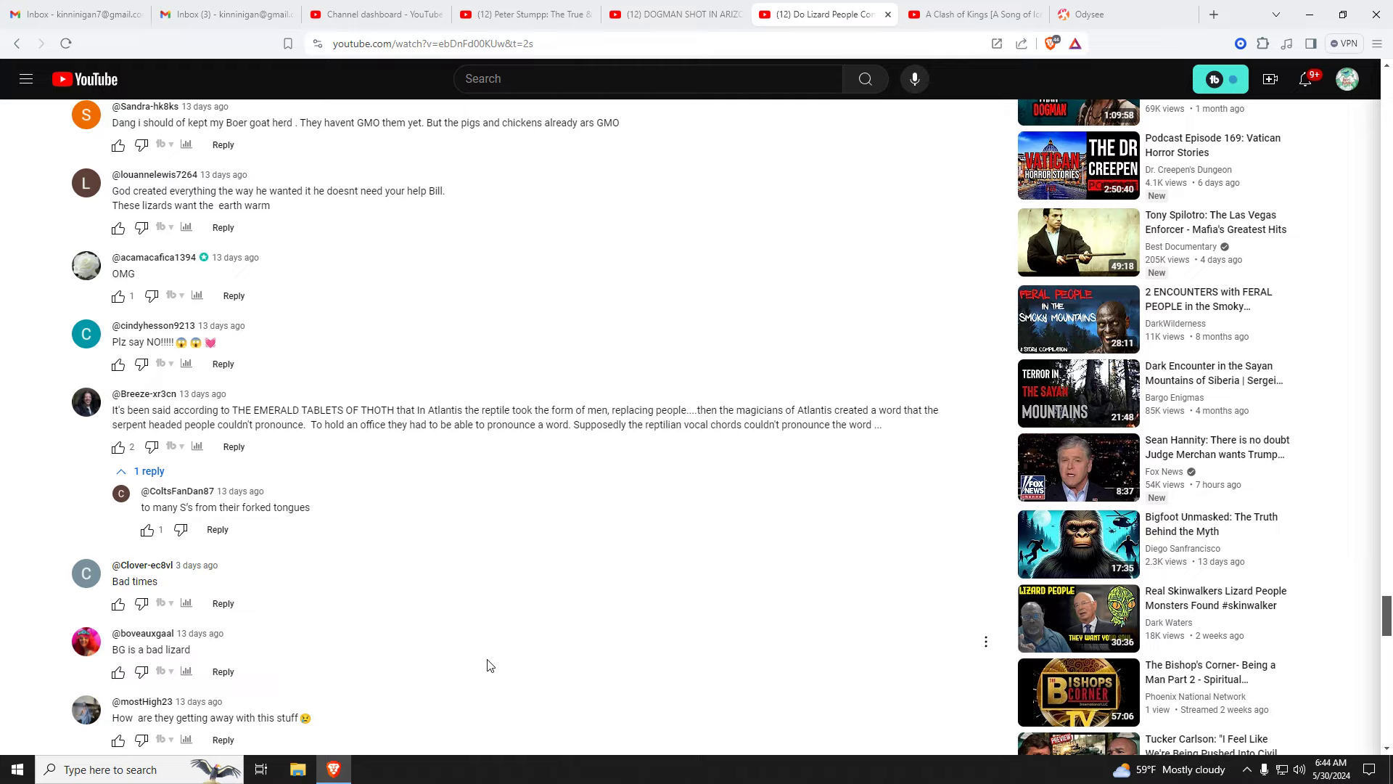
mouse_move(352, 598)
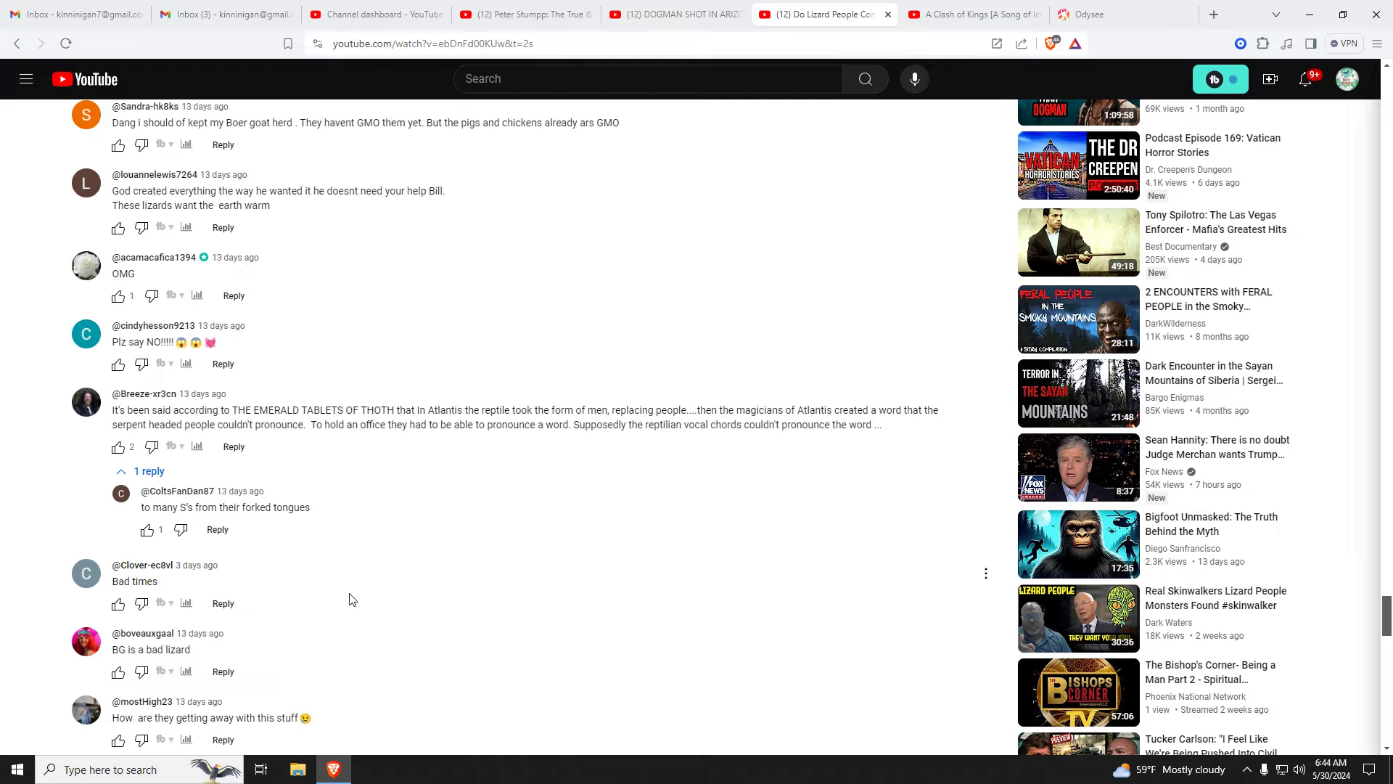
mouse_move(356, 594)
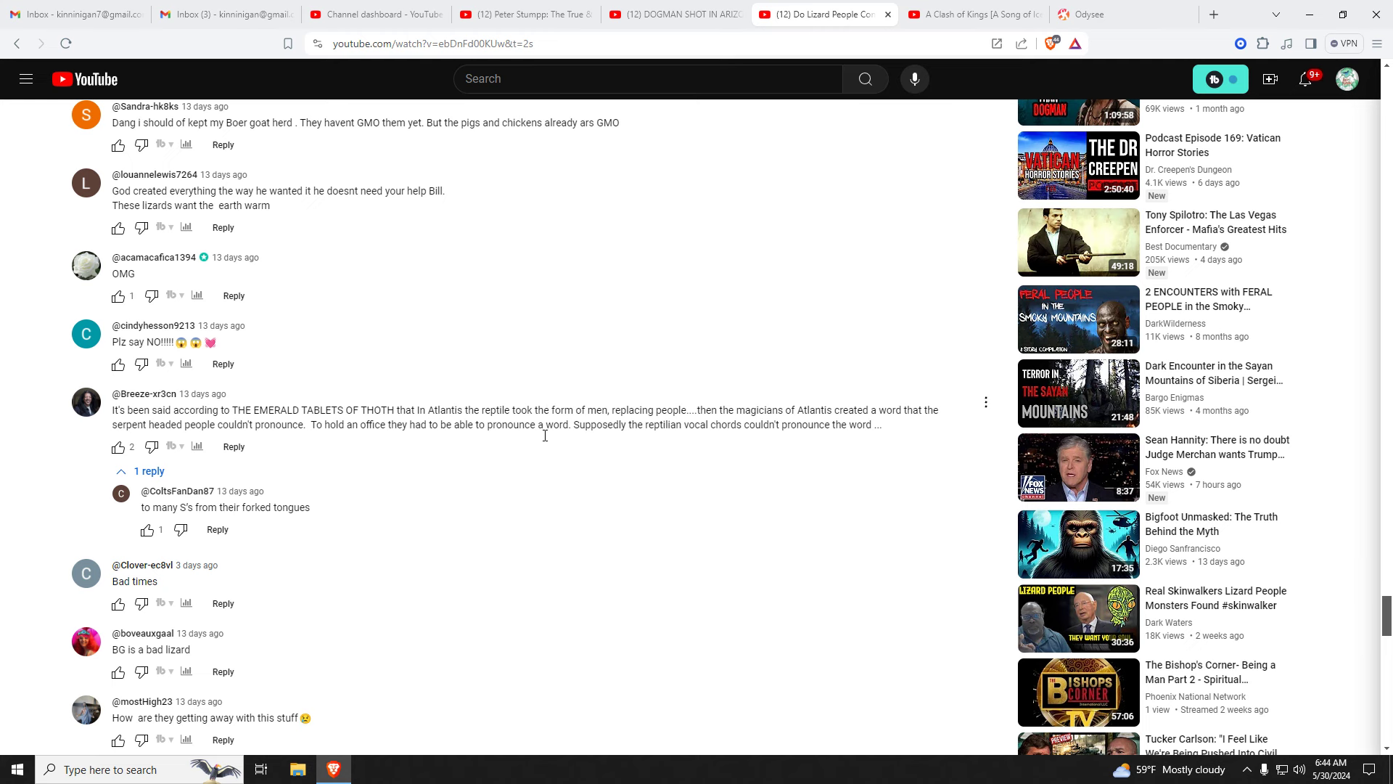
- Return to the dogman video's comments, with 'A skesis' still highlighted
click(686, 14)
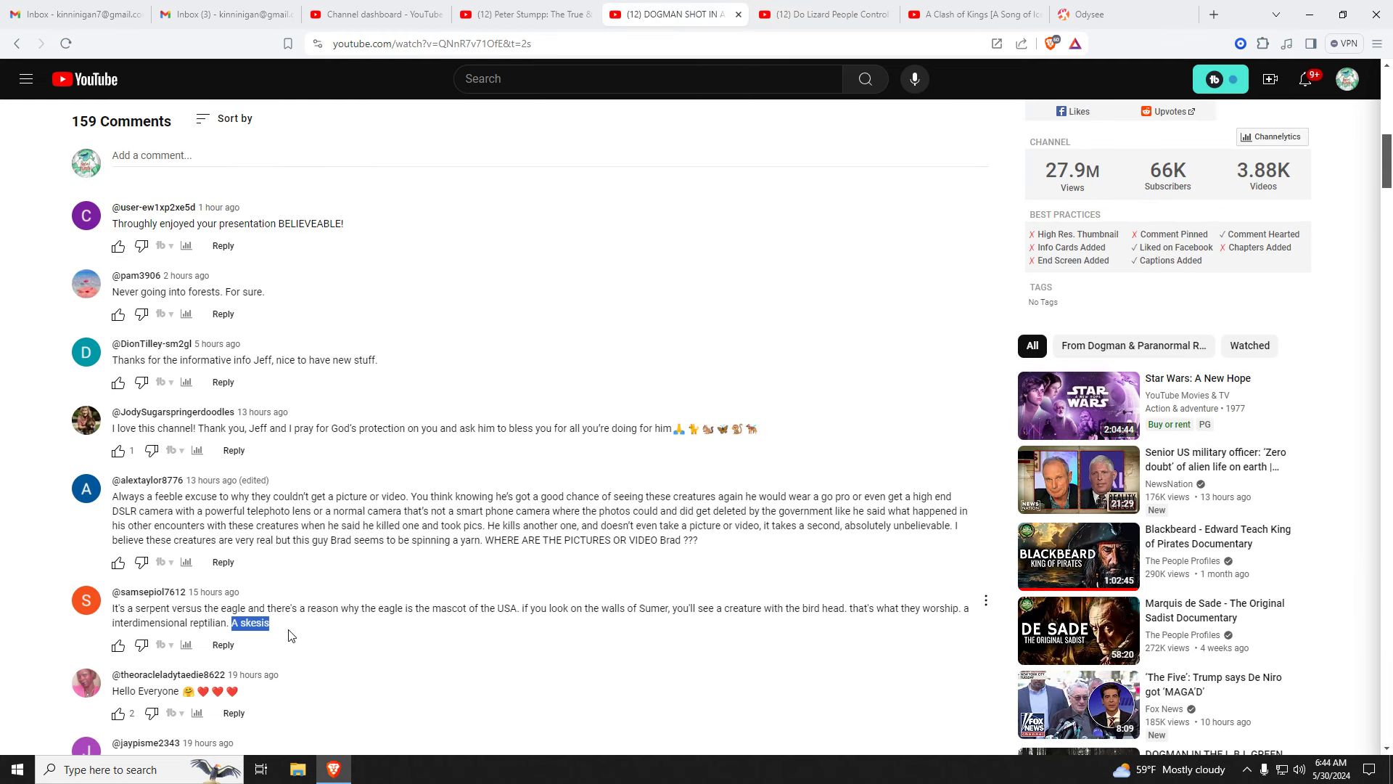
mouse_move(332, 650)
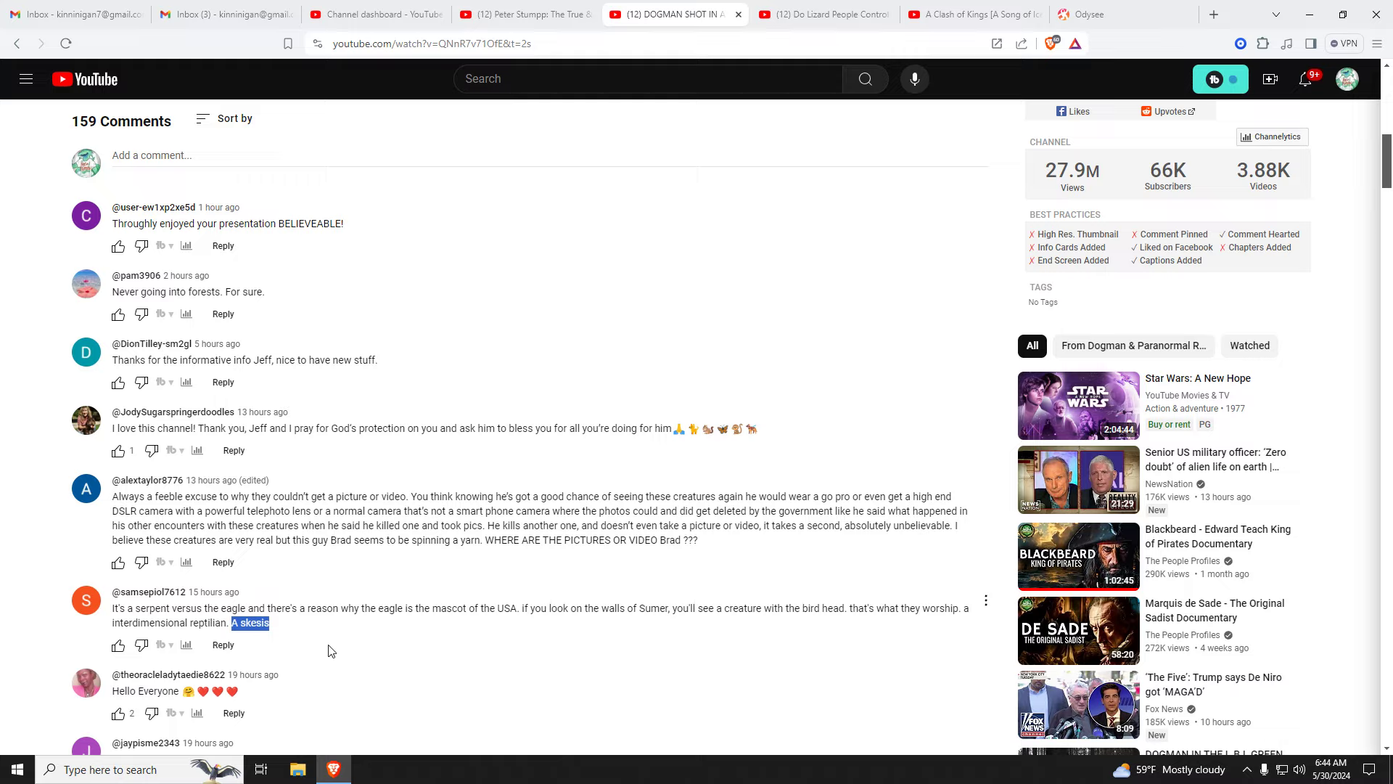
mouse_move(387, 626)
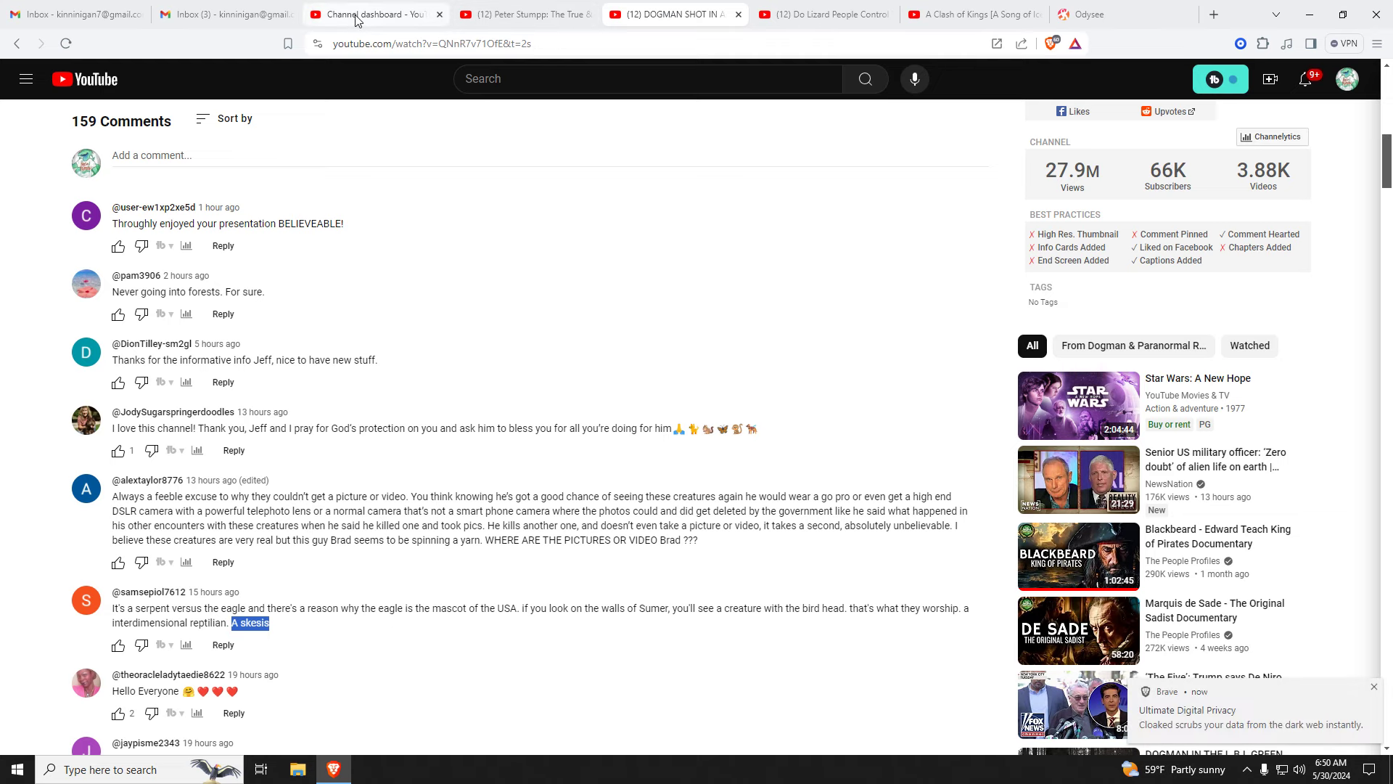
click(373, 13)
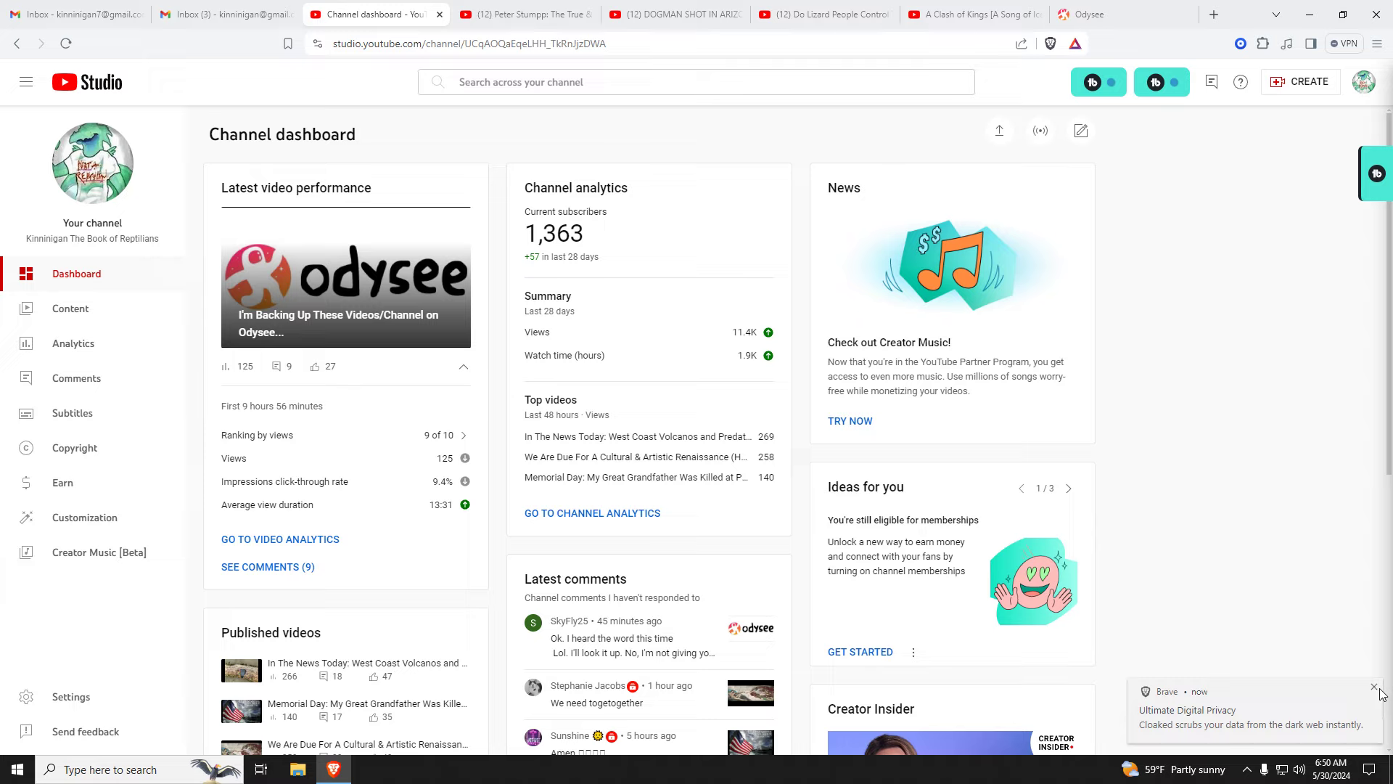
click(1375, 687)
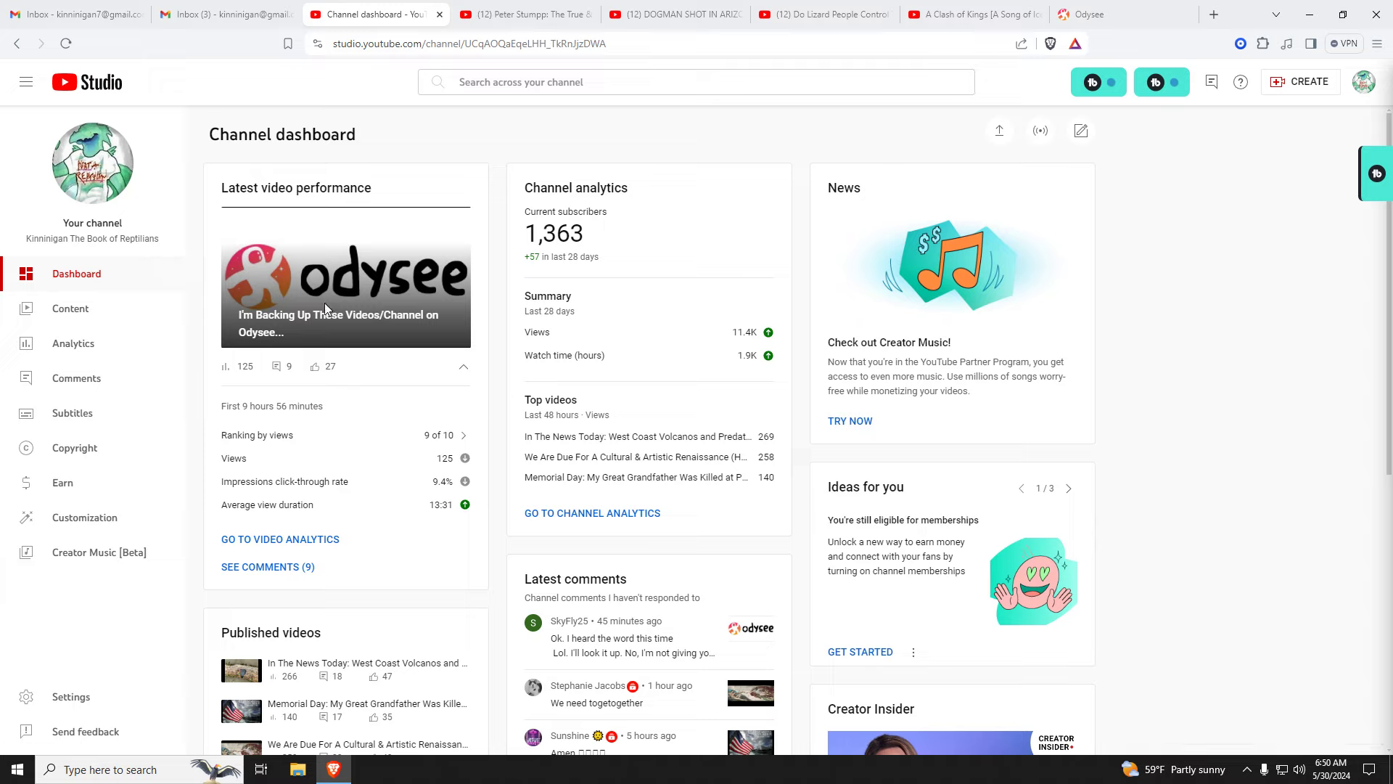
mouse_move(201, 357)
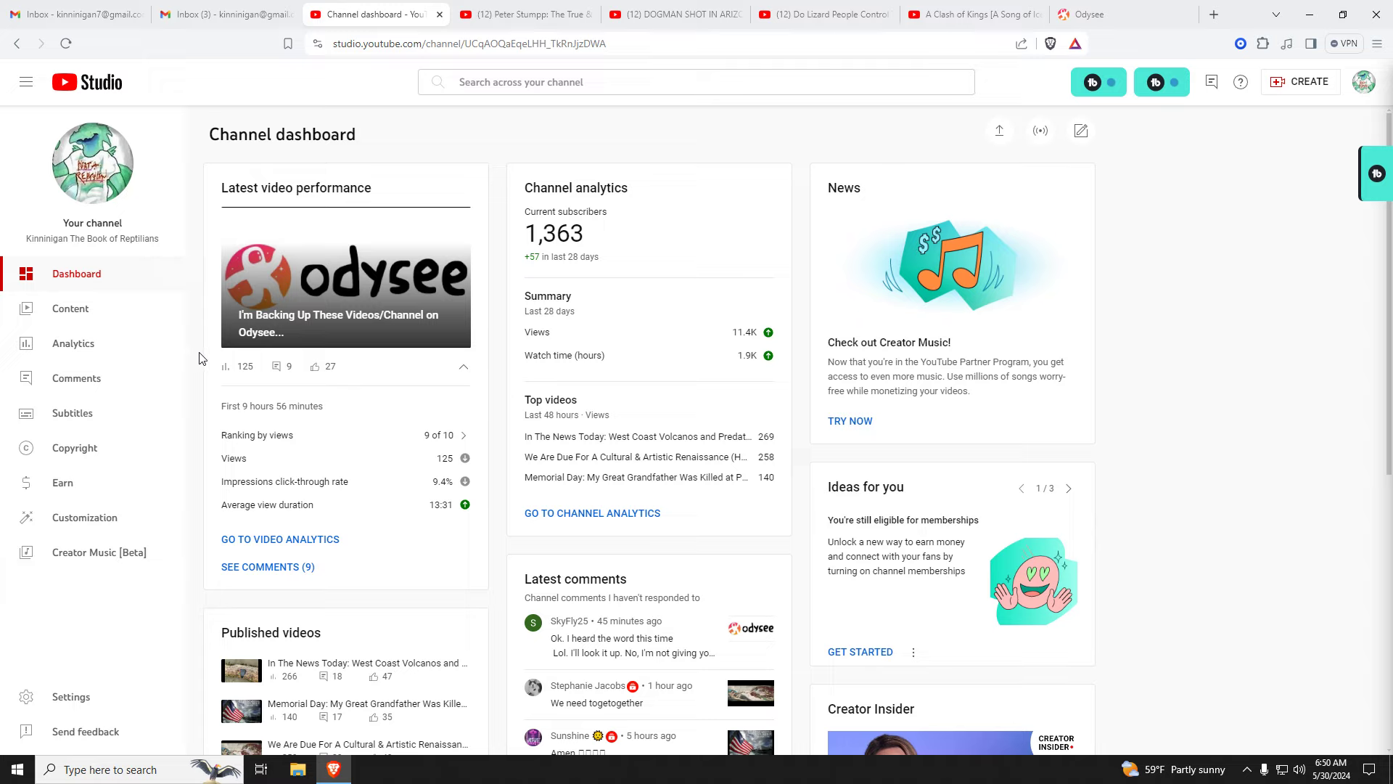
mouse_move(106, 402)
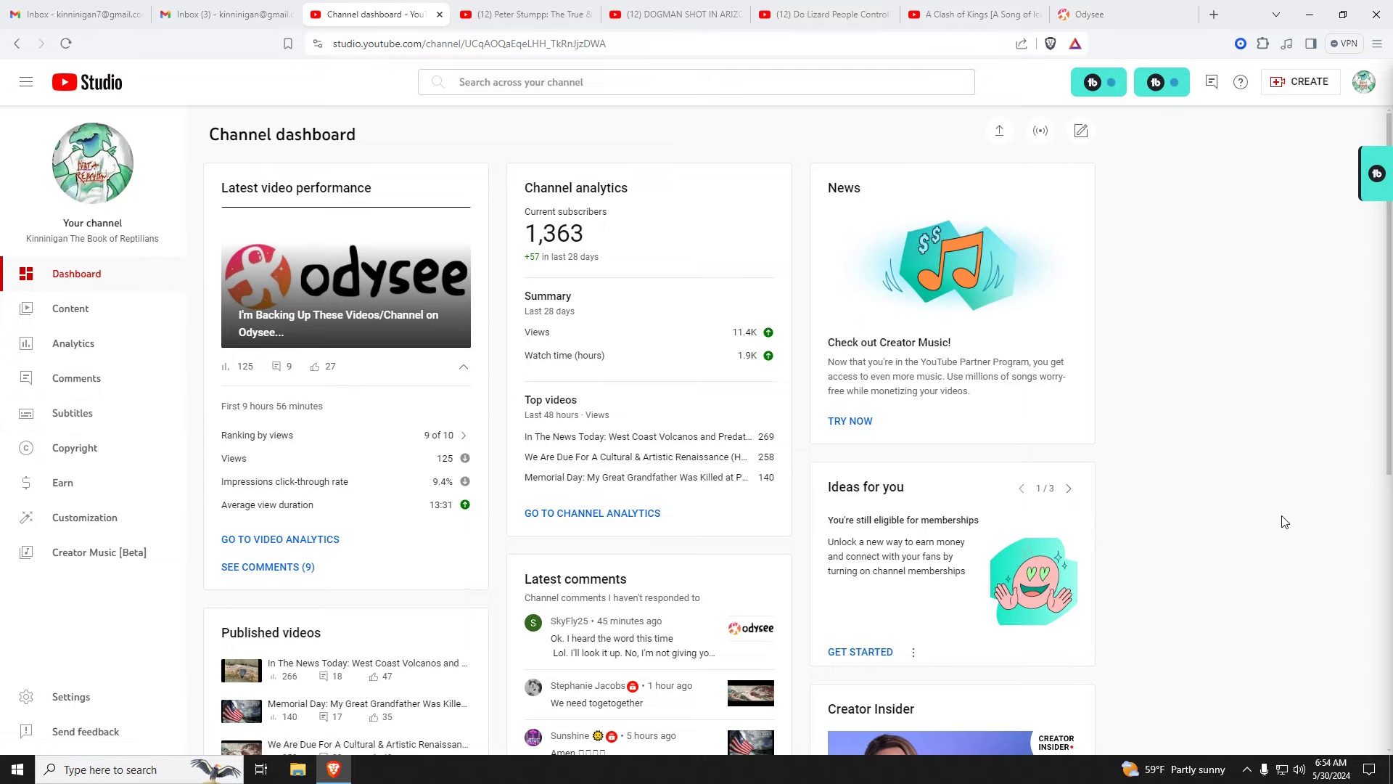
mouse_move(1239, 508)
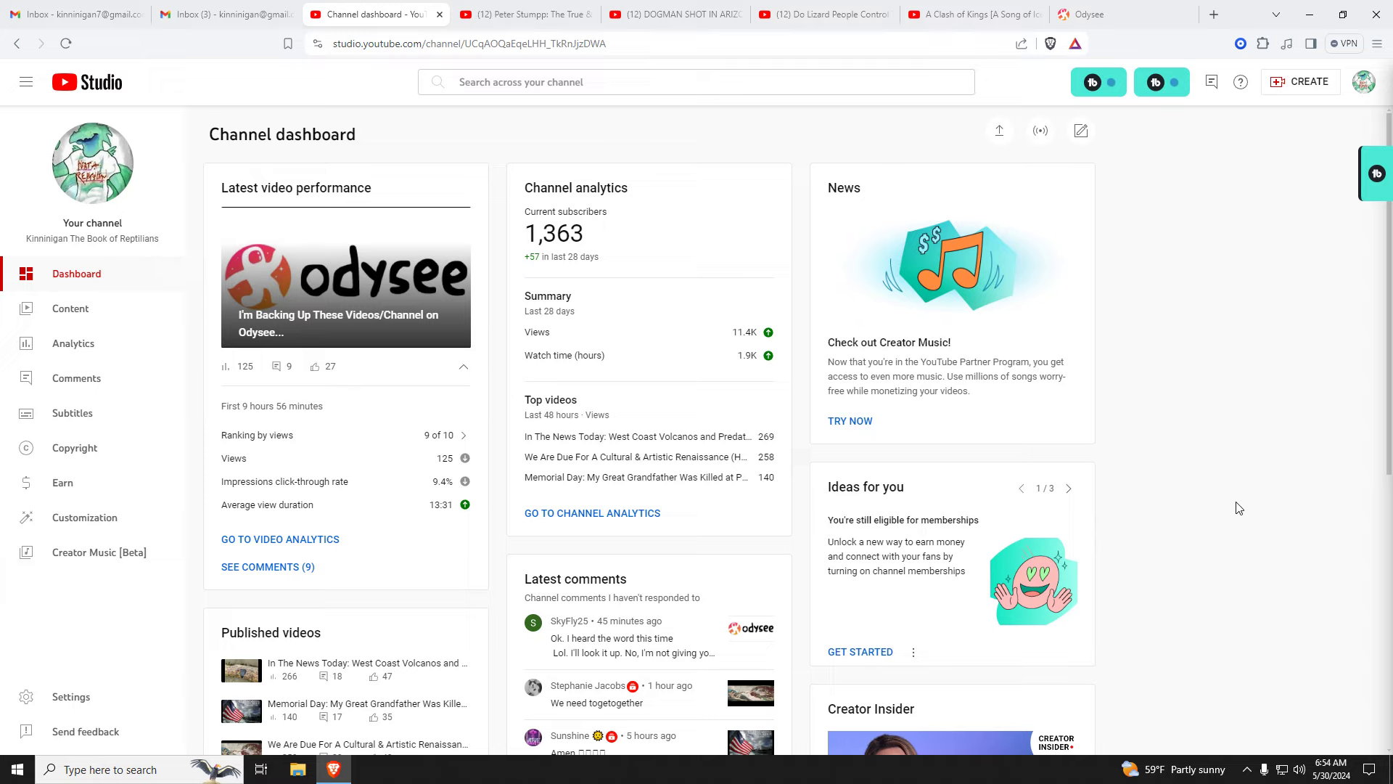
mouse_move(1242, 503)
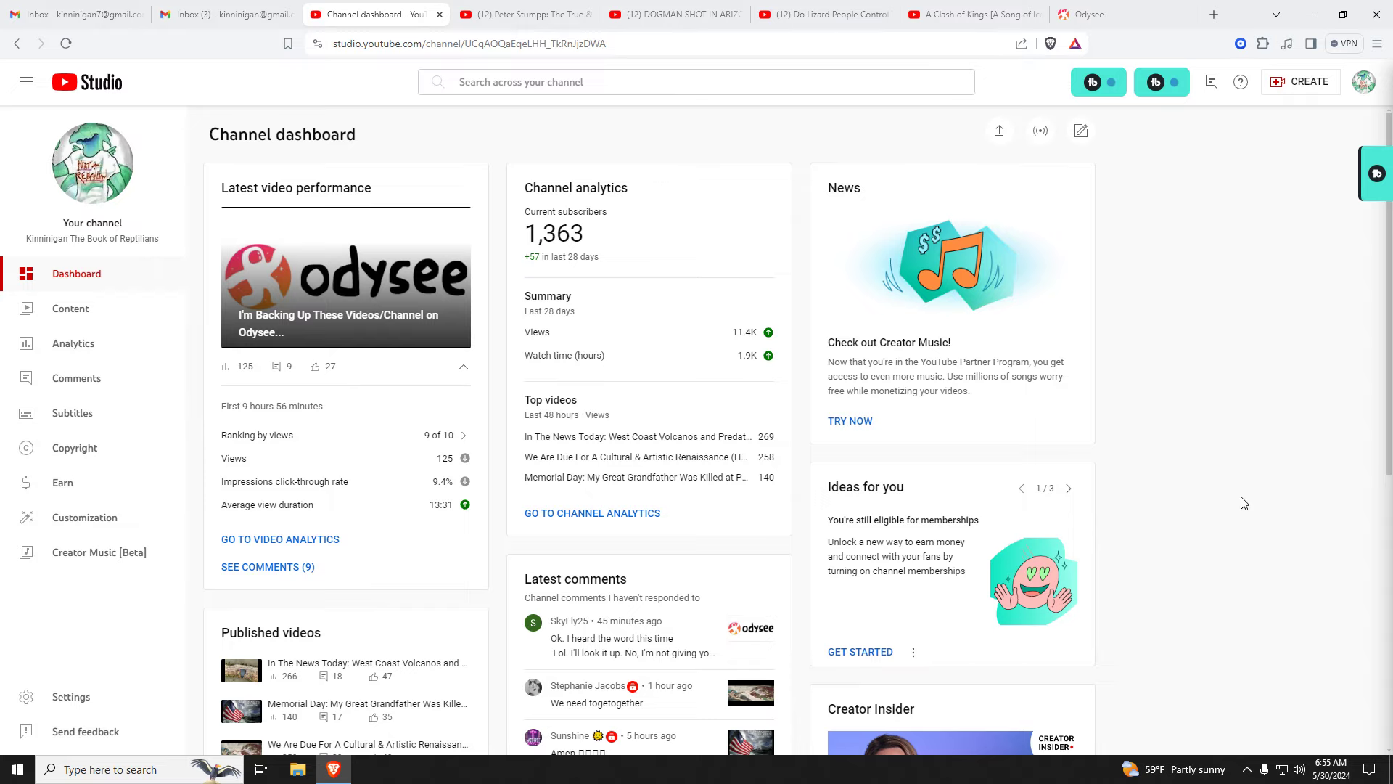
scroll(down, 3)
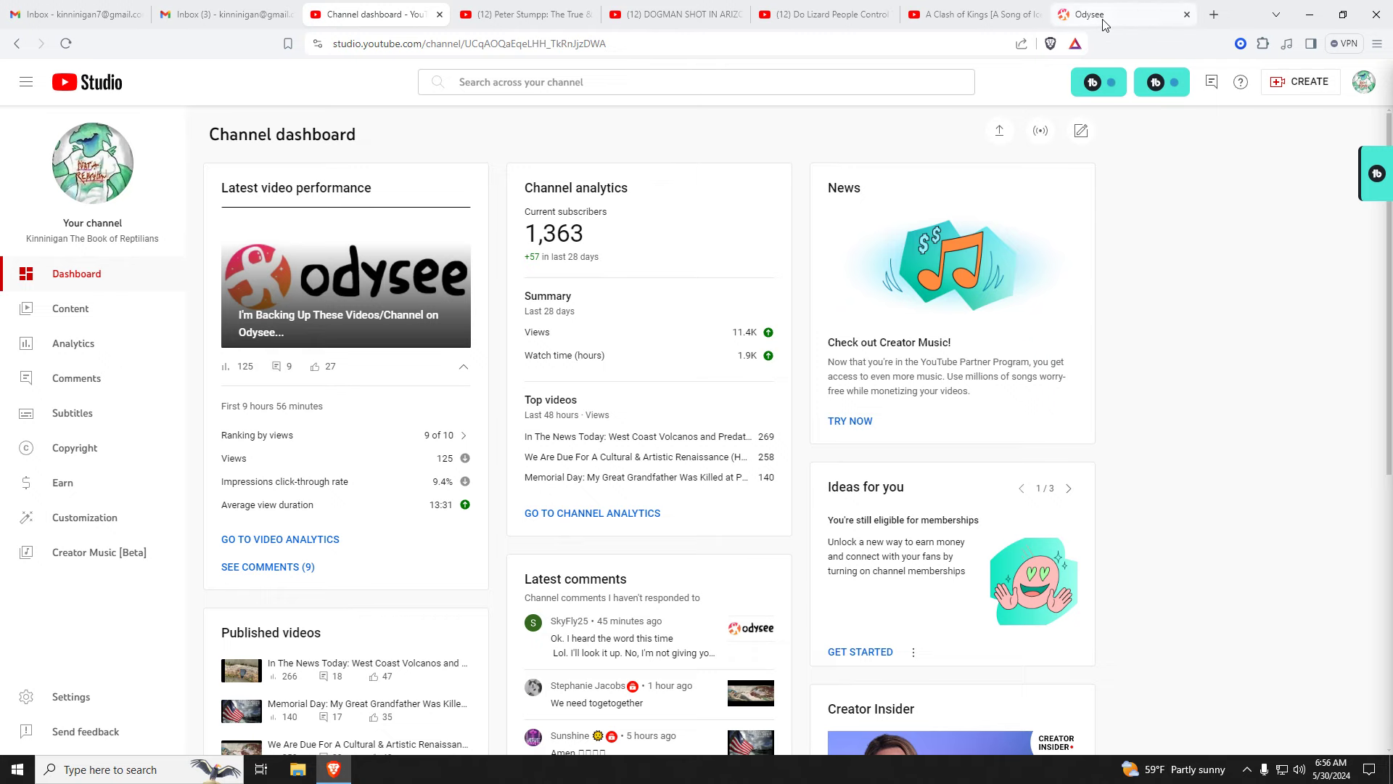
click(1111, 14)
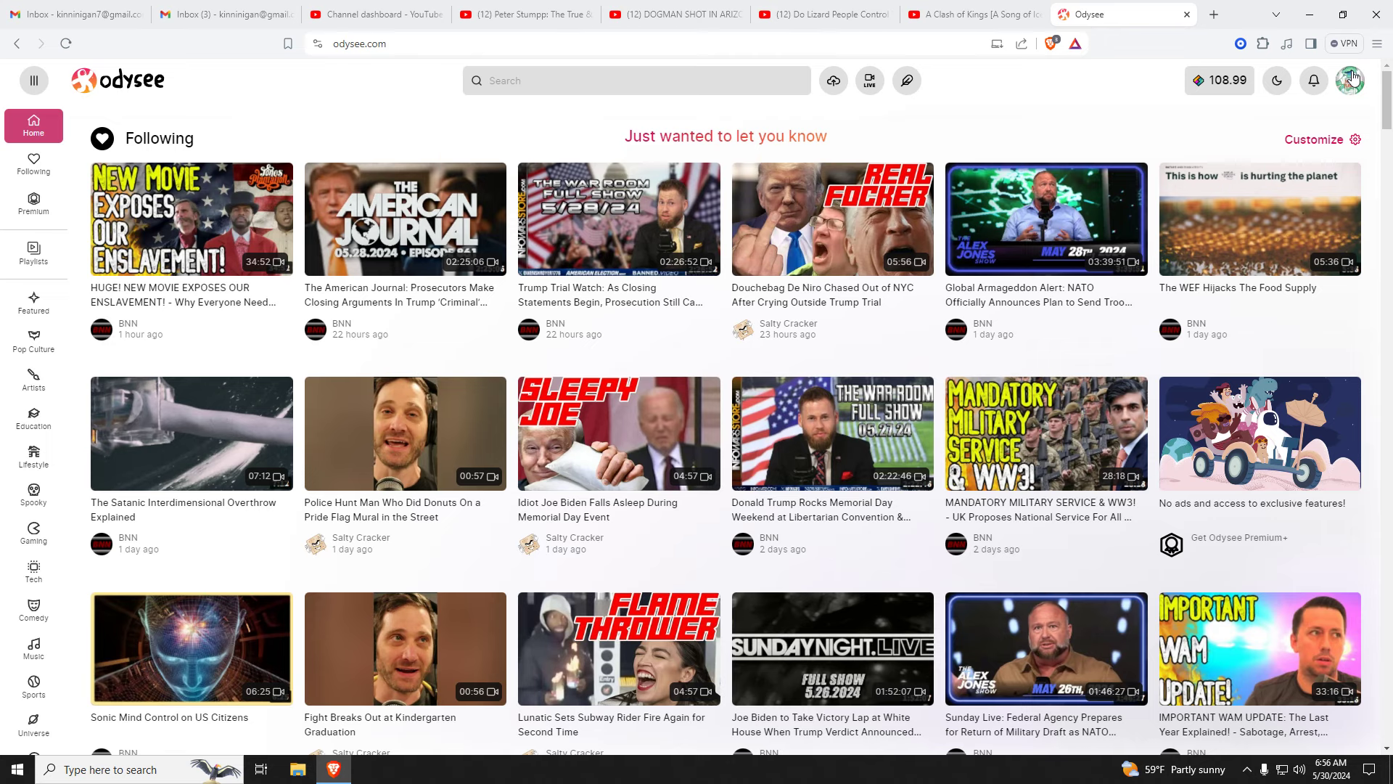
click(1358, 81)
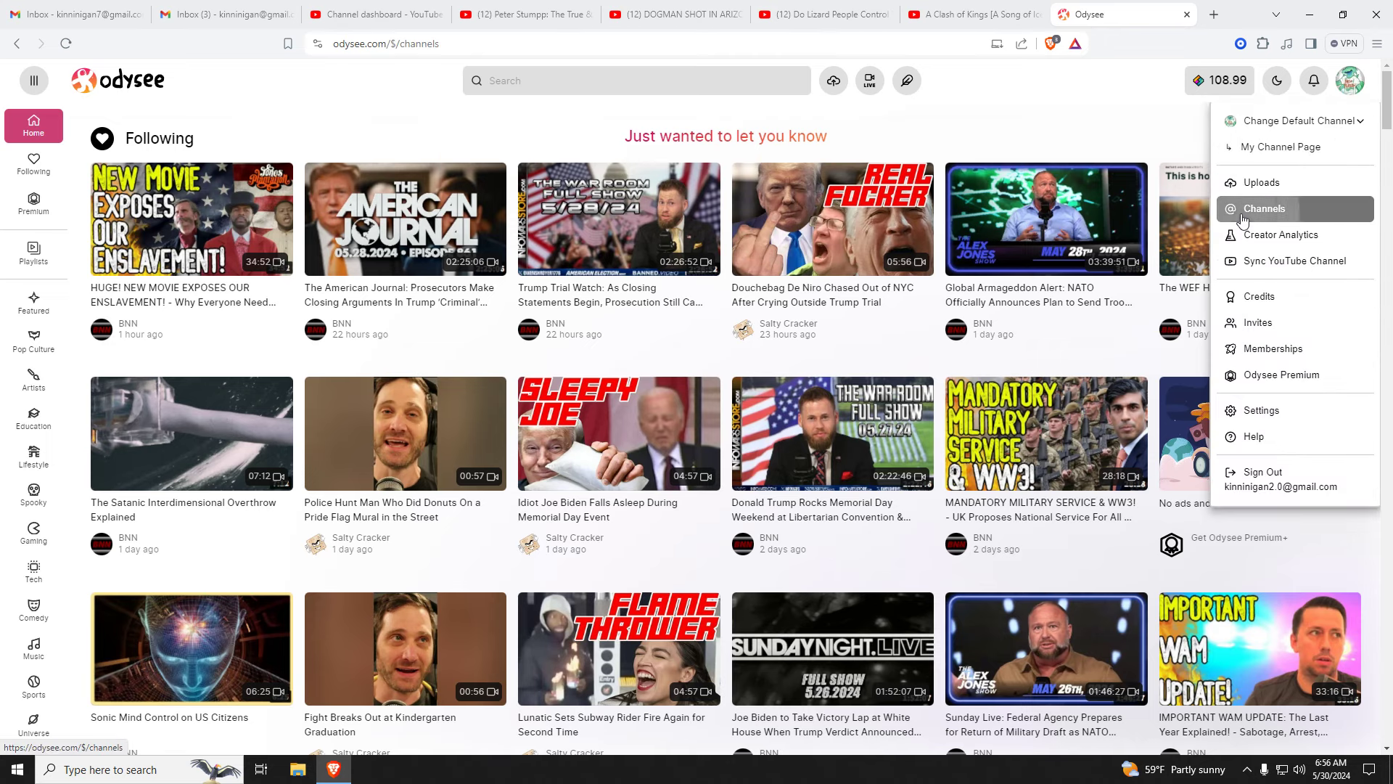
click(1264, 208)
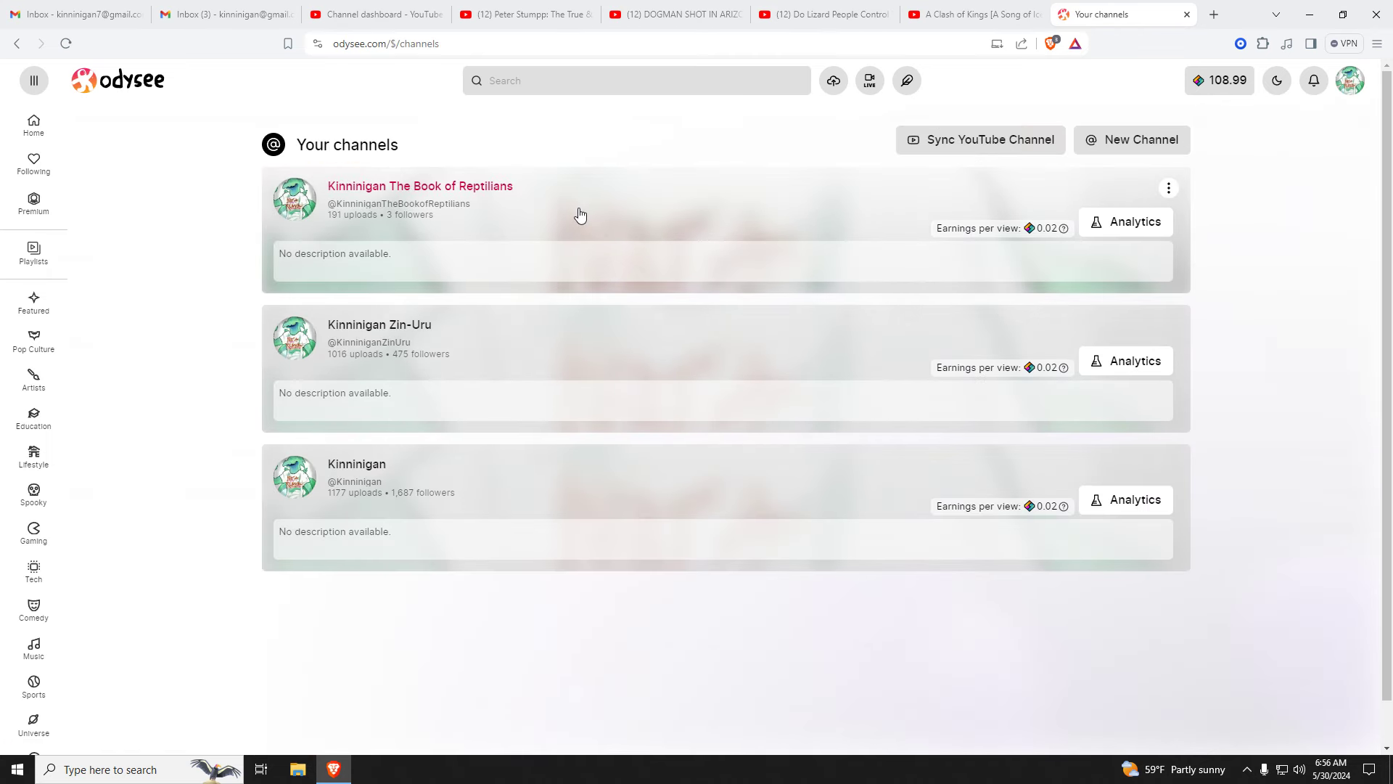
click(418, 186)
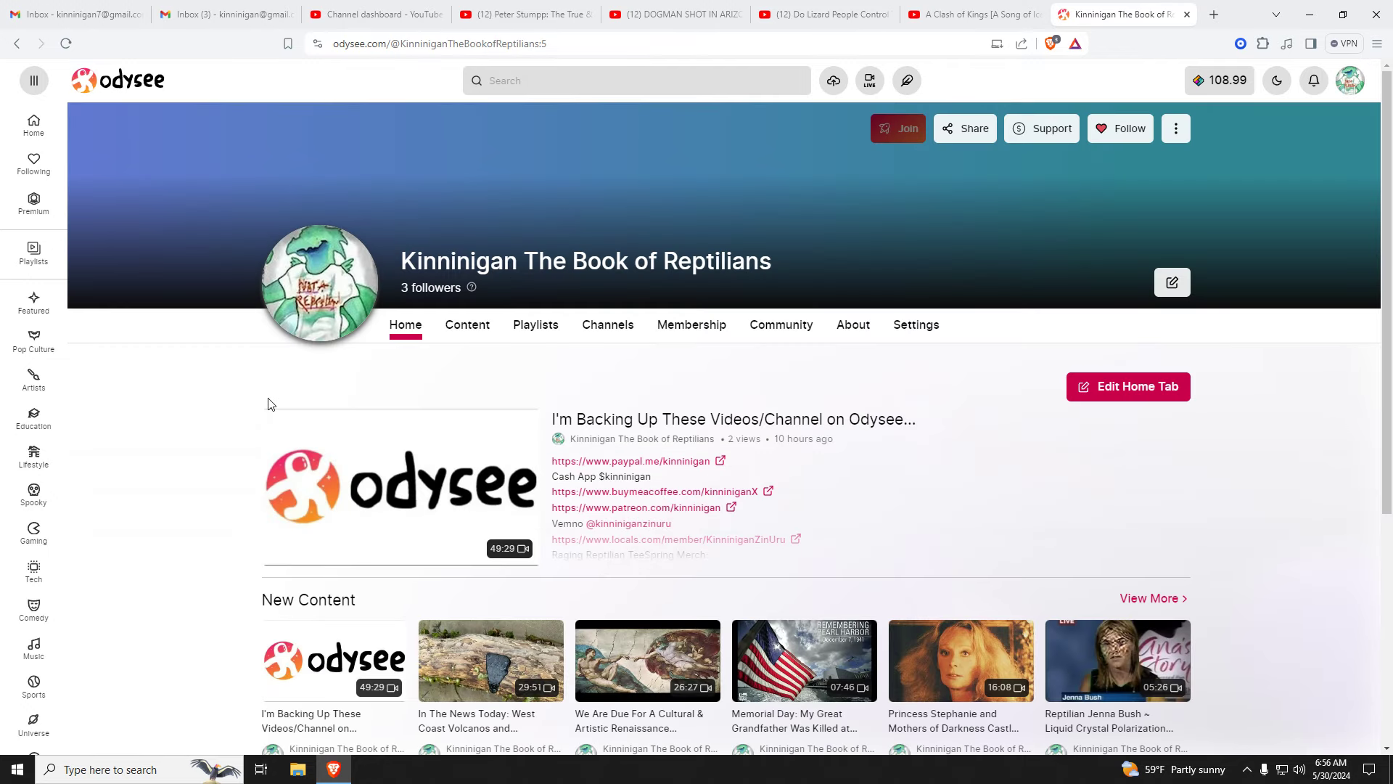
scroll(down, 3)
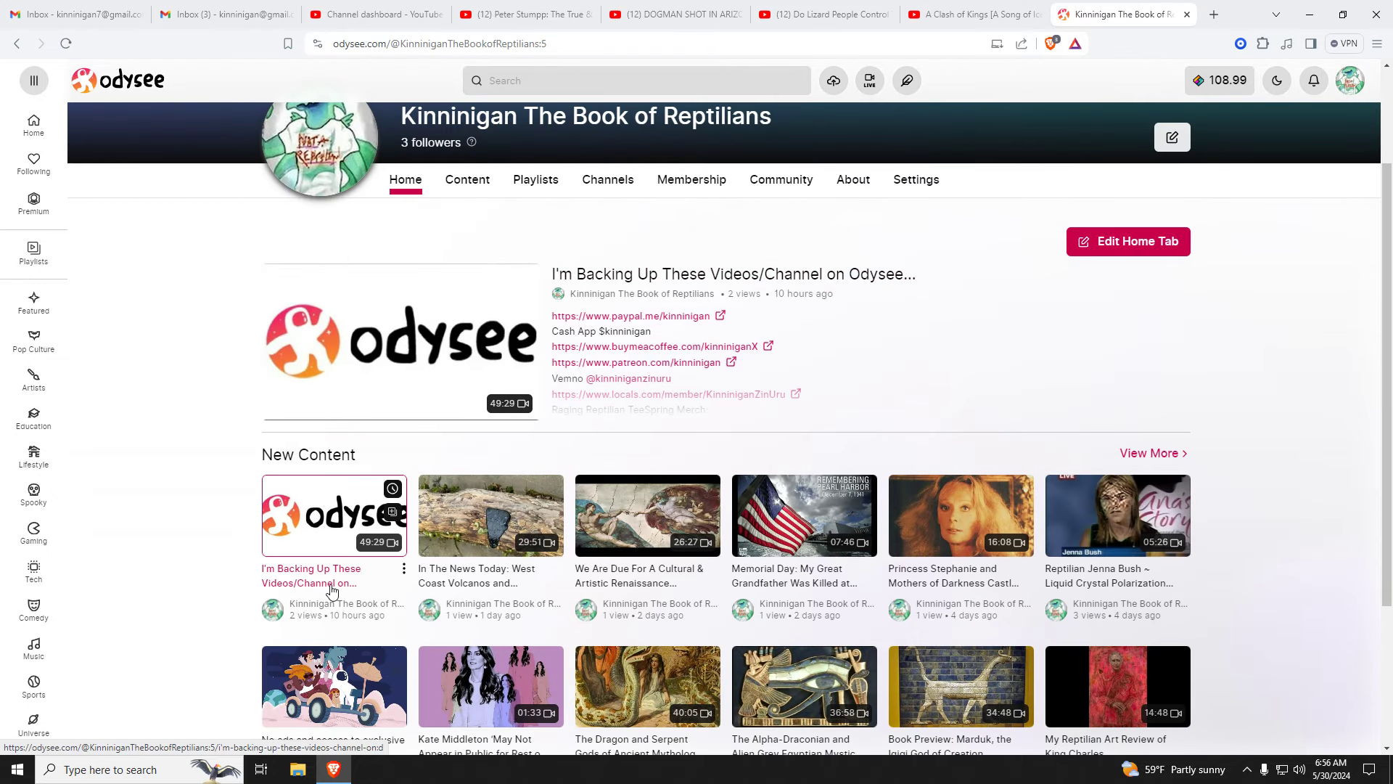
scroll(down, 3)
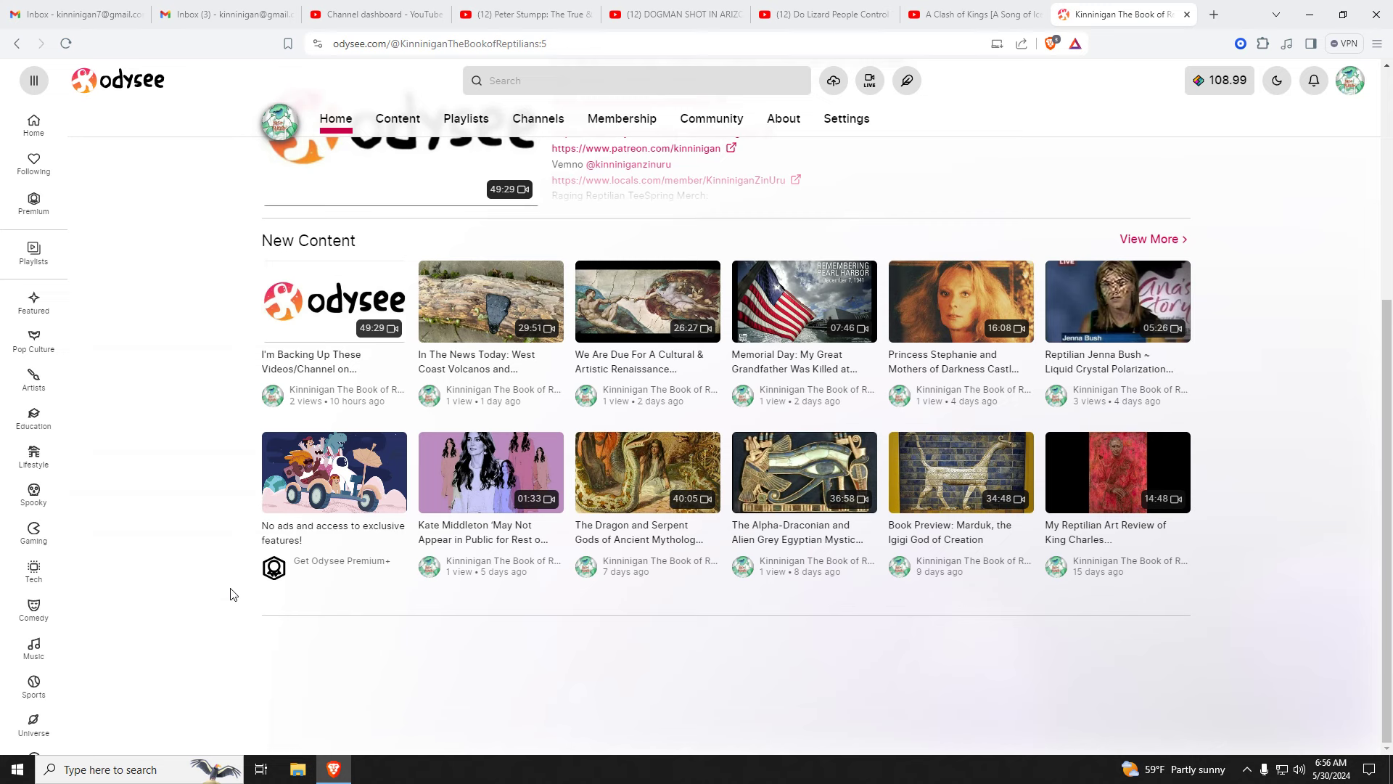
mouse_move(239, 593)
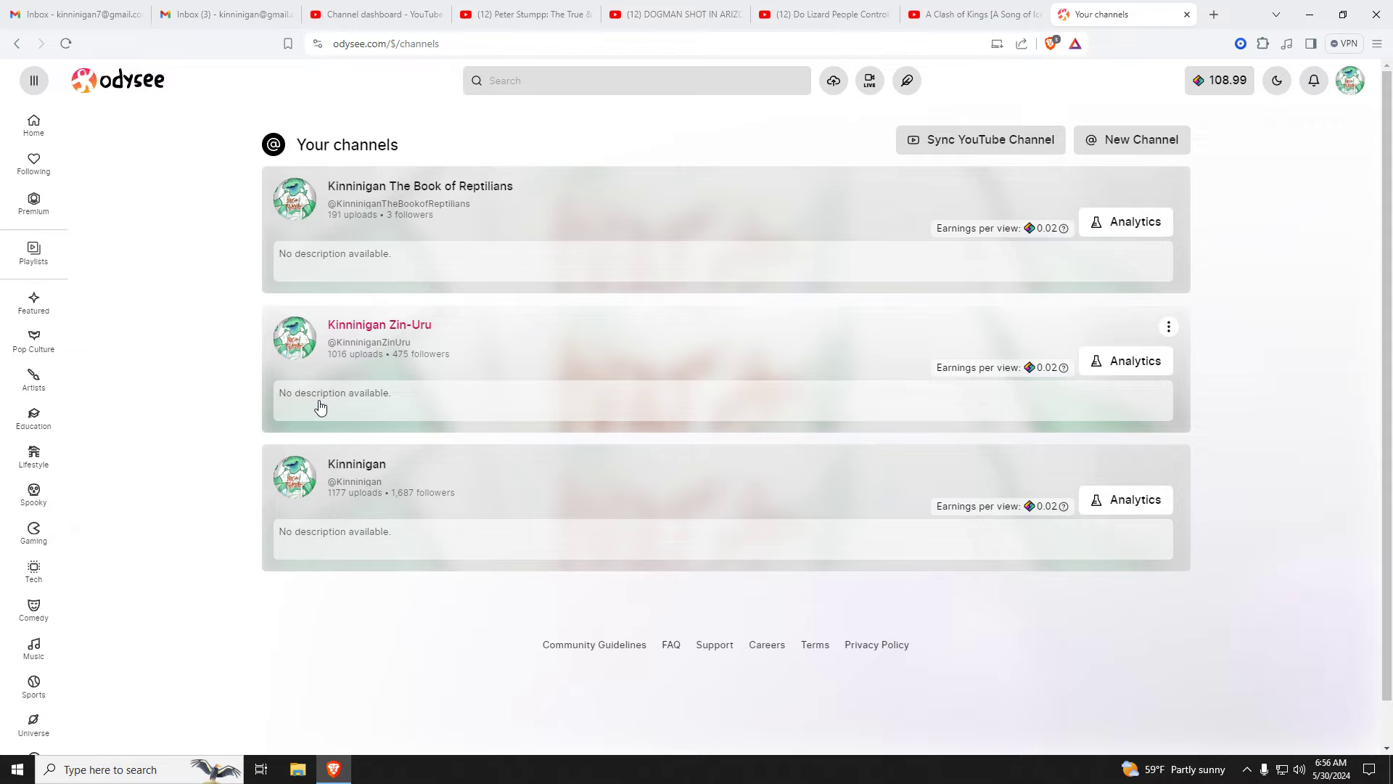
mouse_move(372, 451)
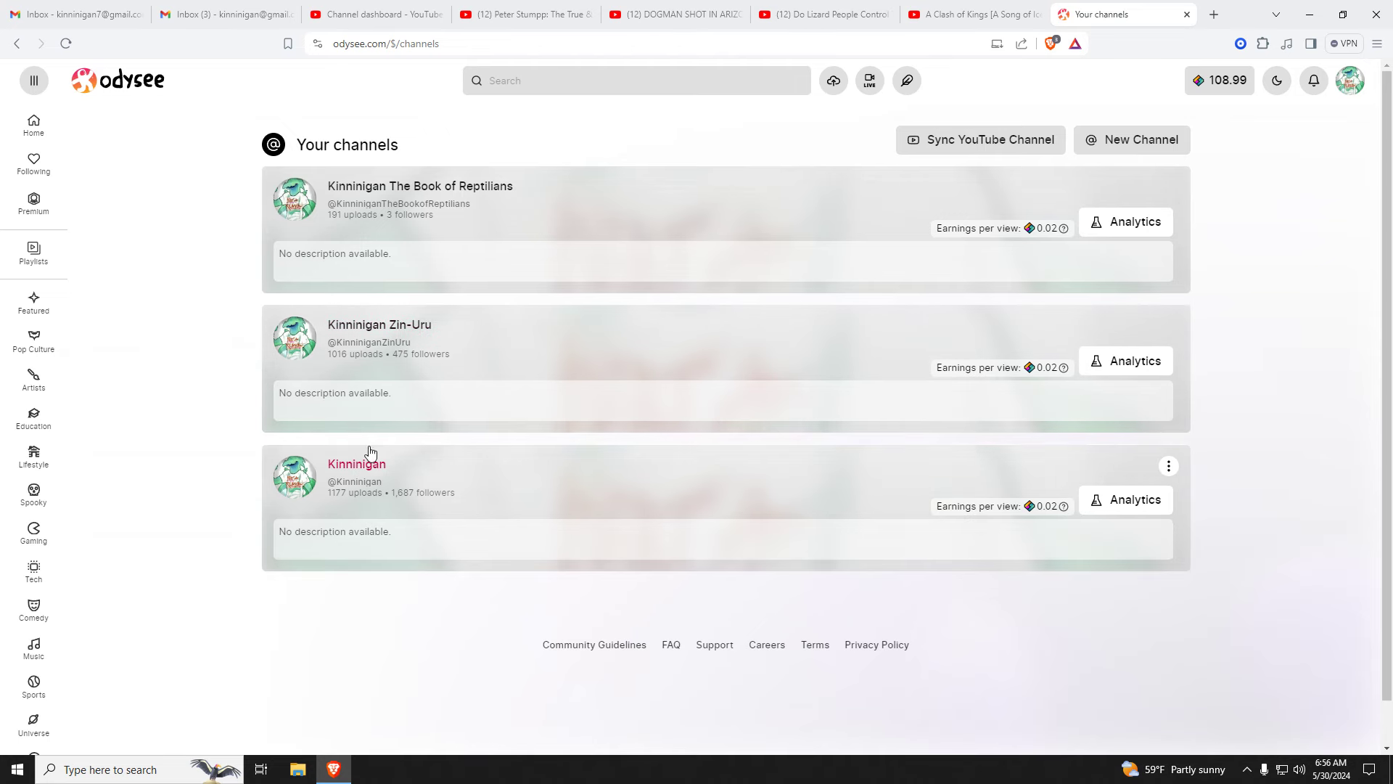
click(373, 14)
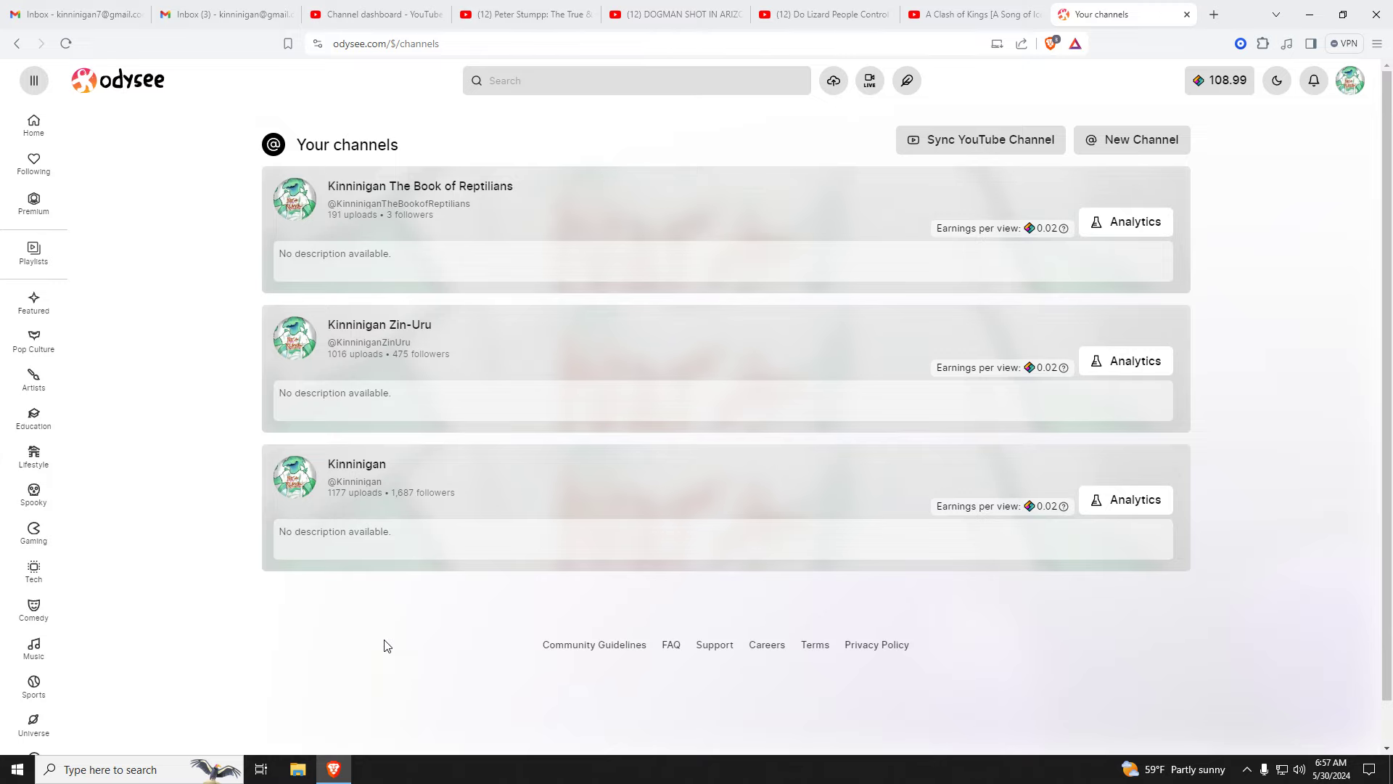
click(372, 14)
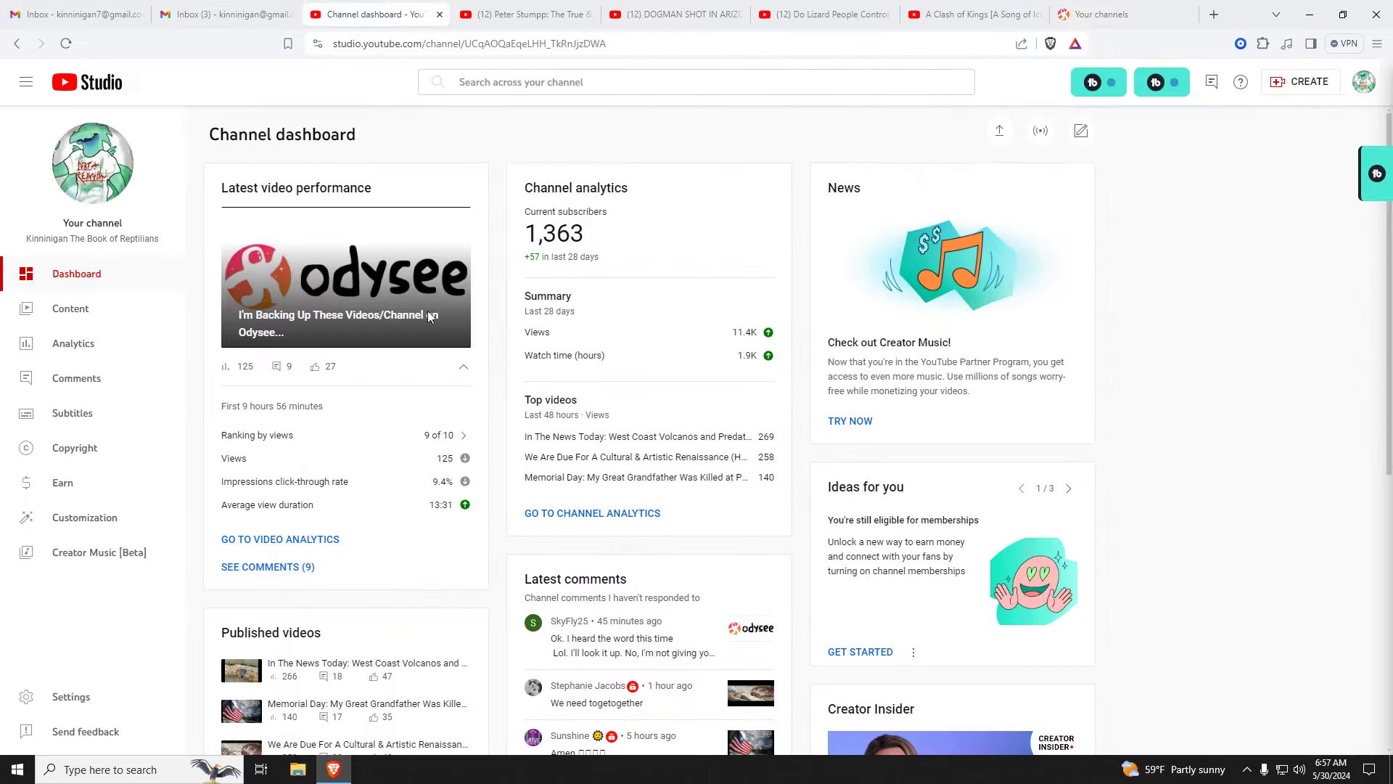
mouse_move(607, 630)
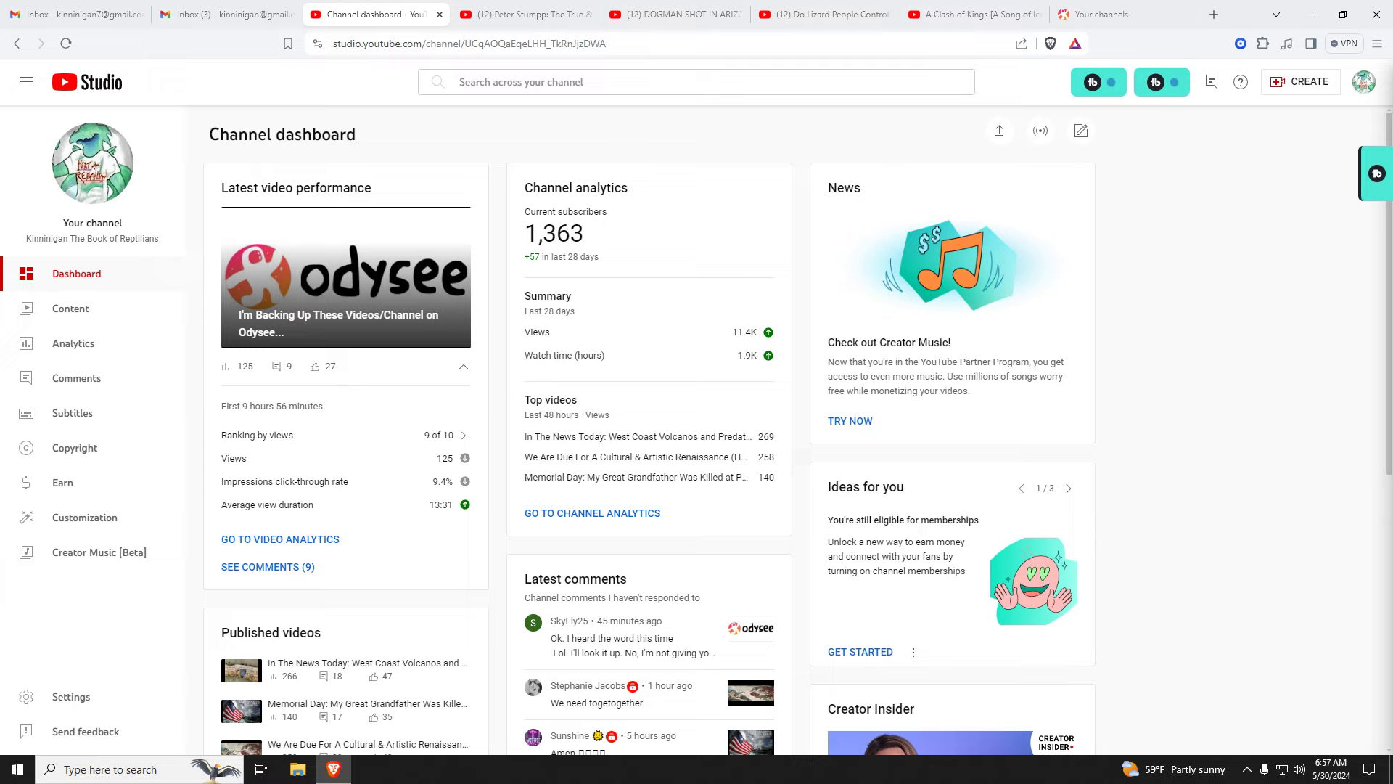